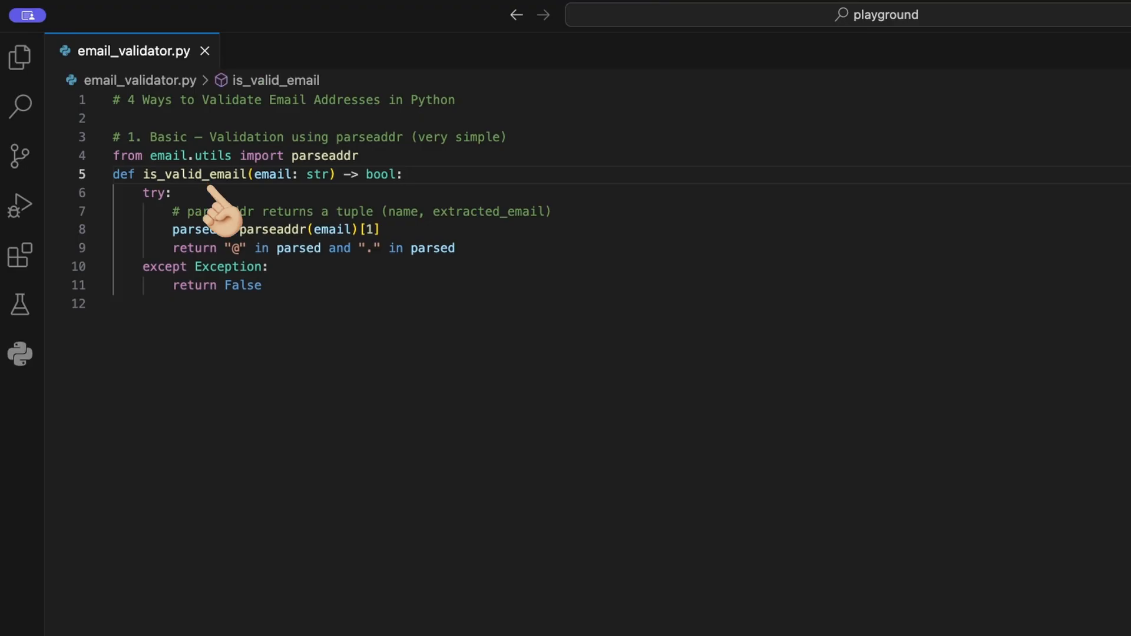
pyautogui.moveTo(288, 198)
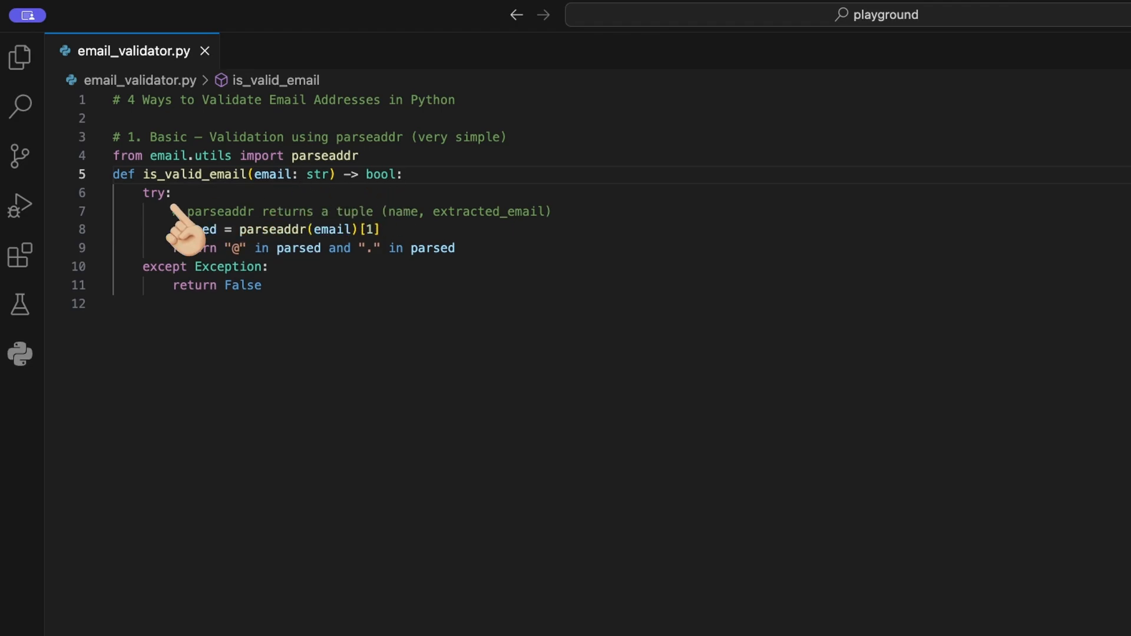
pyautogui.moveTo(207, 266)
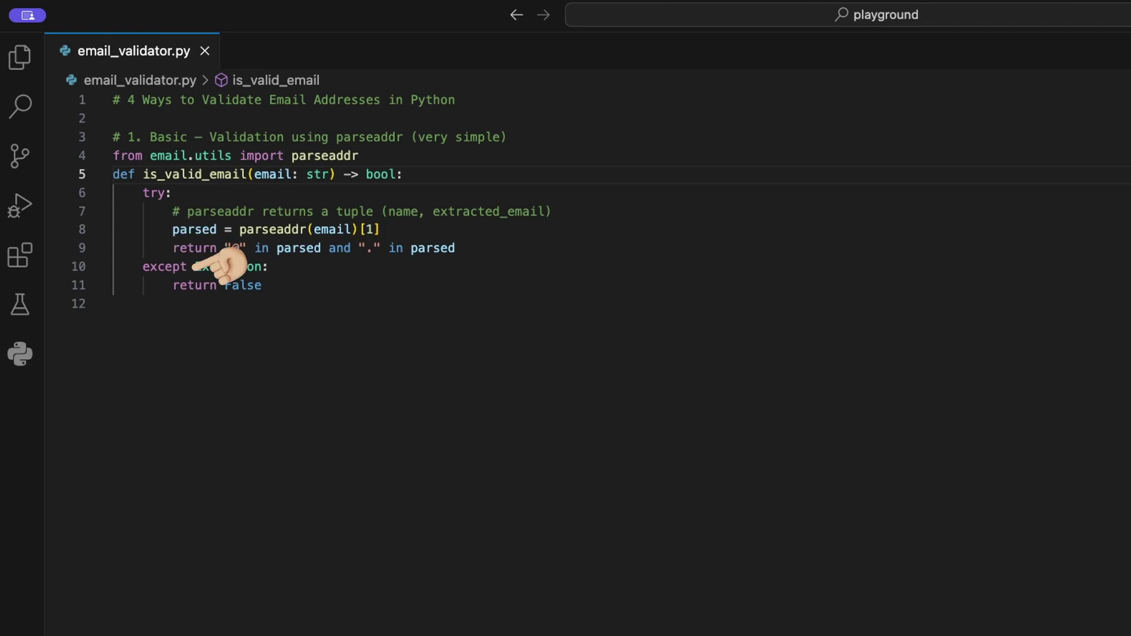
pyautogui.moveTo(342, 255)
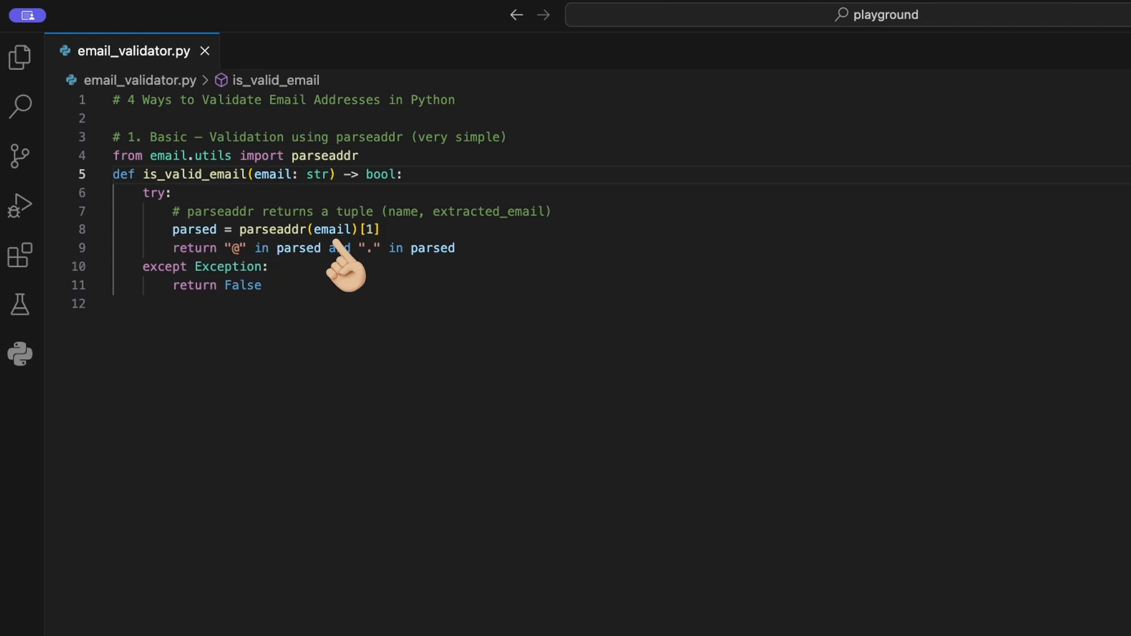
pyautogui.moveTo(286, 262)
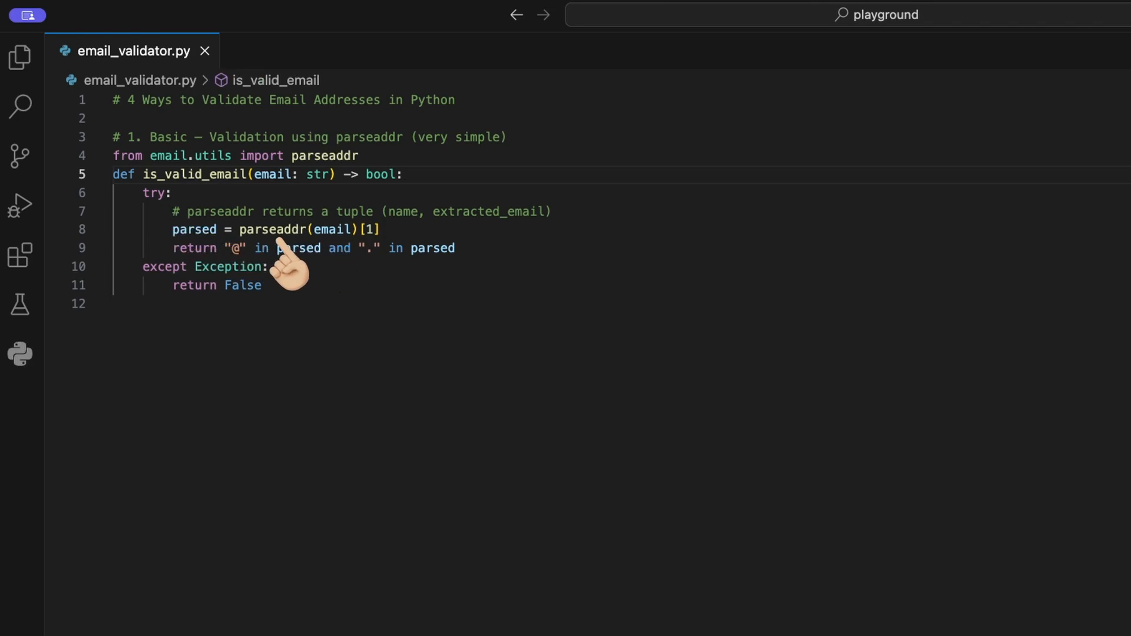
pyautogui.moveTo(373, 260)
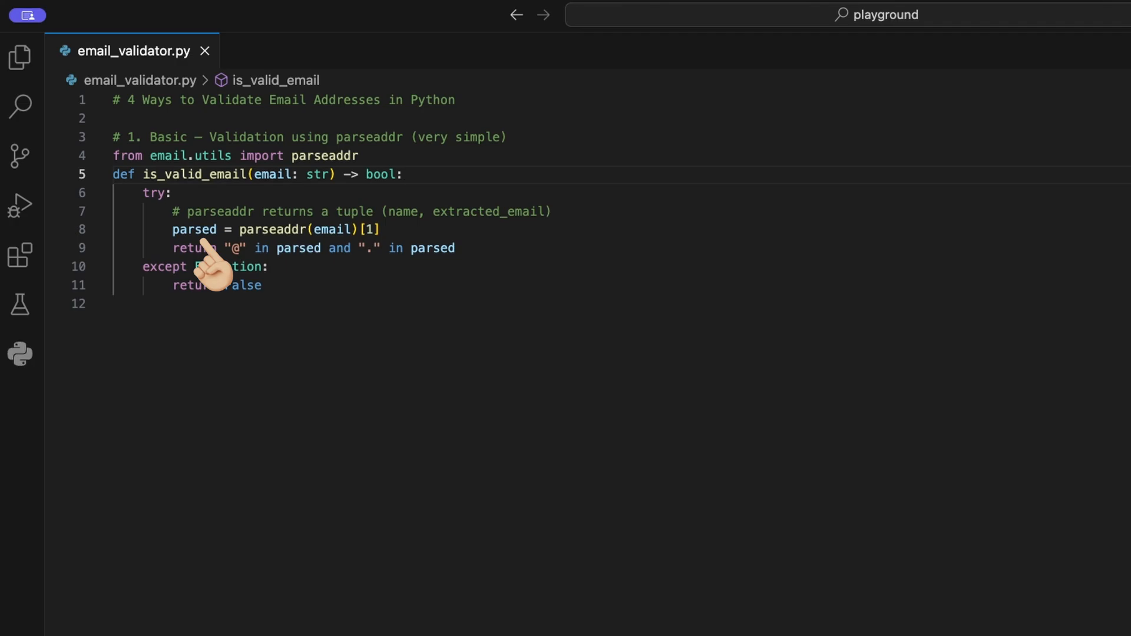
pyautogui.moveTo(245, 288)
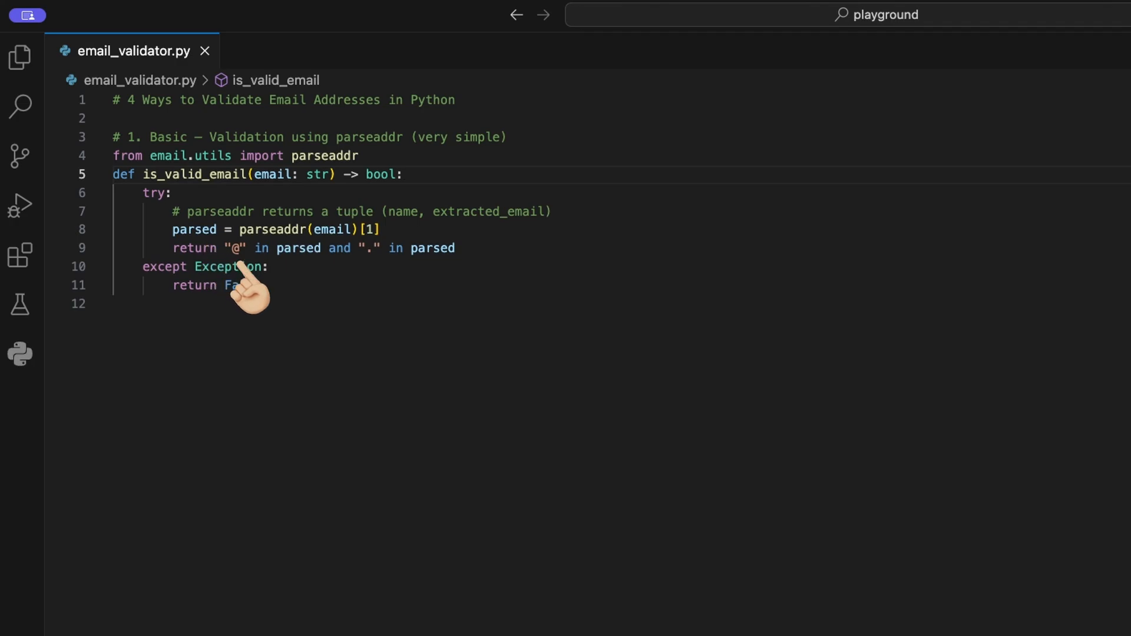
pyautogui.moveTo(375, 265)
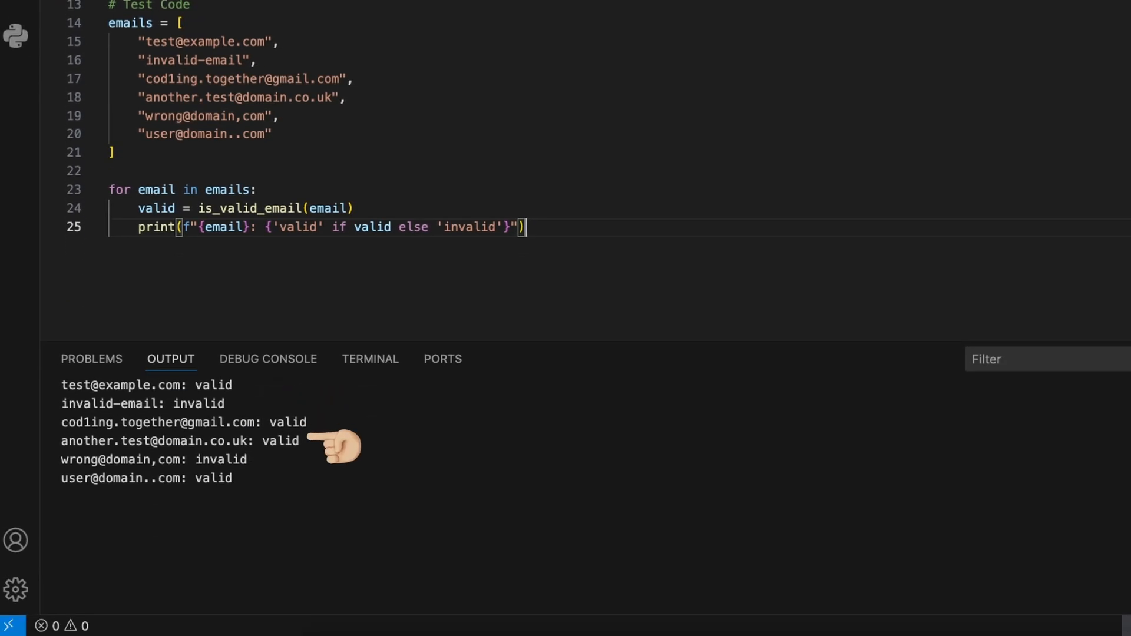
pyautogui.moveTo(263, 482)
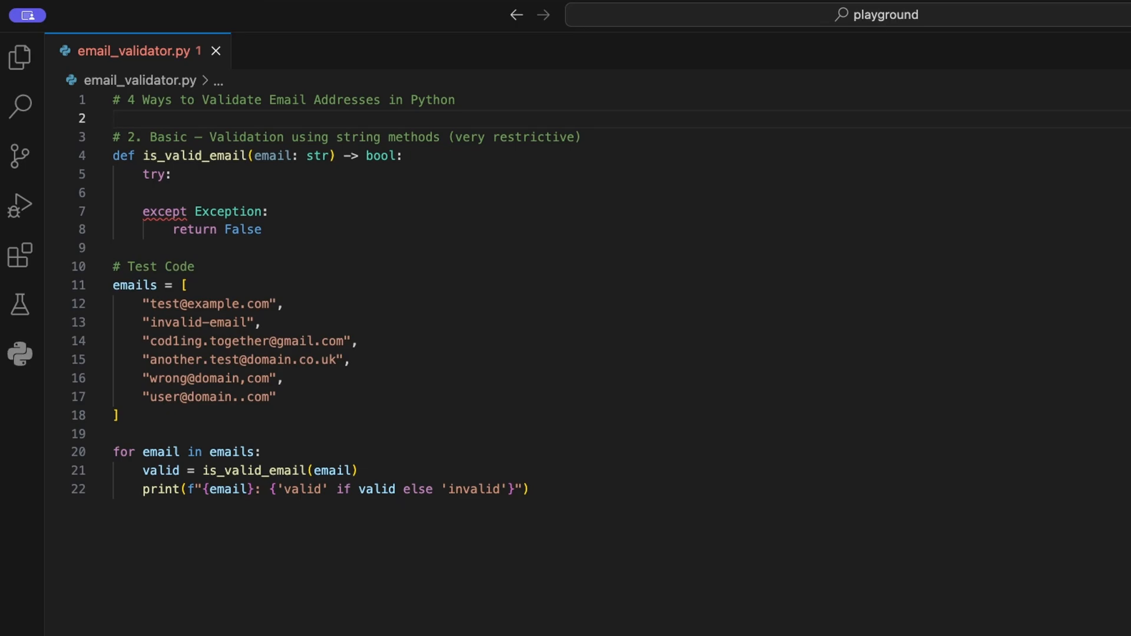
# - Add the check rejecting emails without exactly one '@' or a dot, then store at_index
pyautogui.write('if email.count("@") != 1 or "." not in email:')
pyautogui.write('return False')
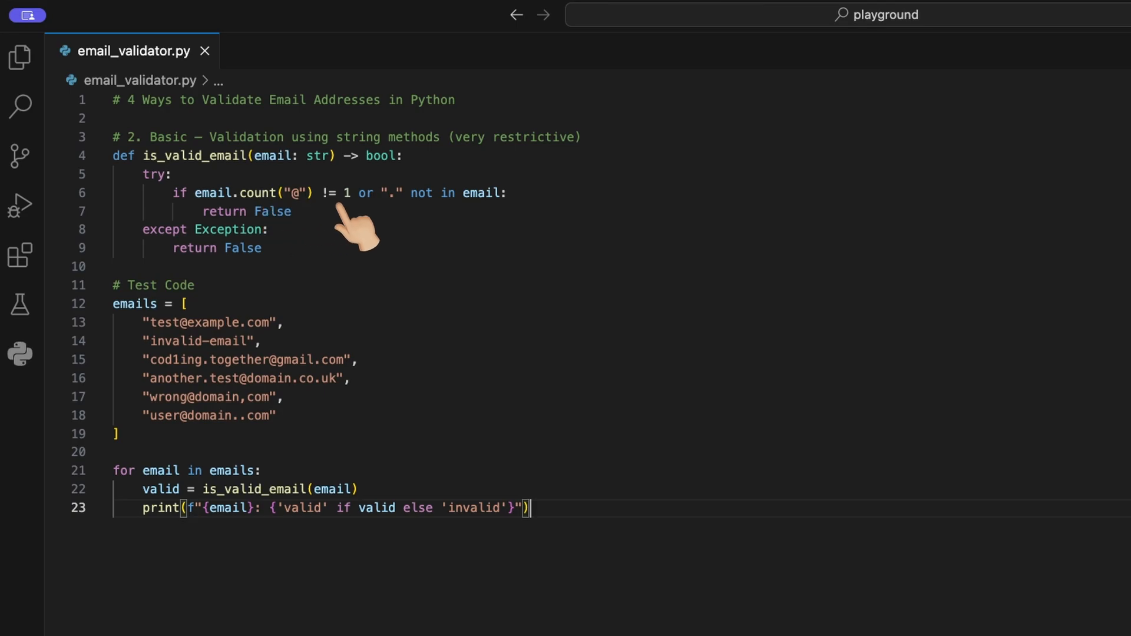
pyautogui.moveTo(397, 222)
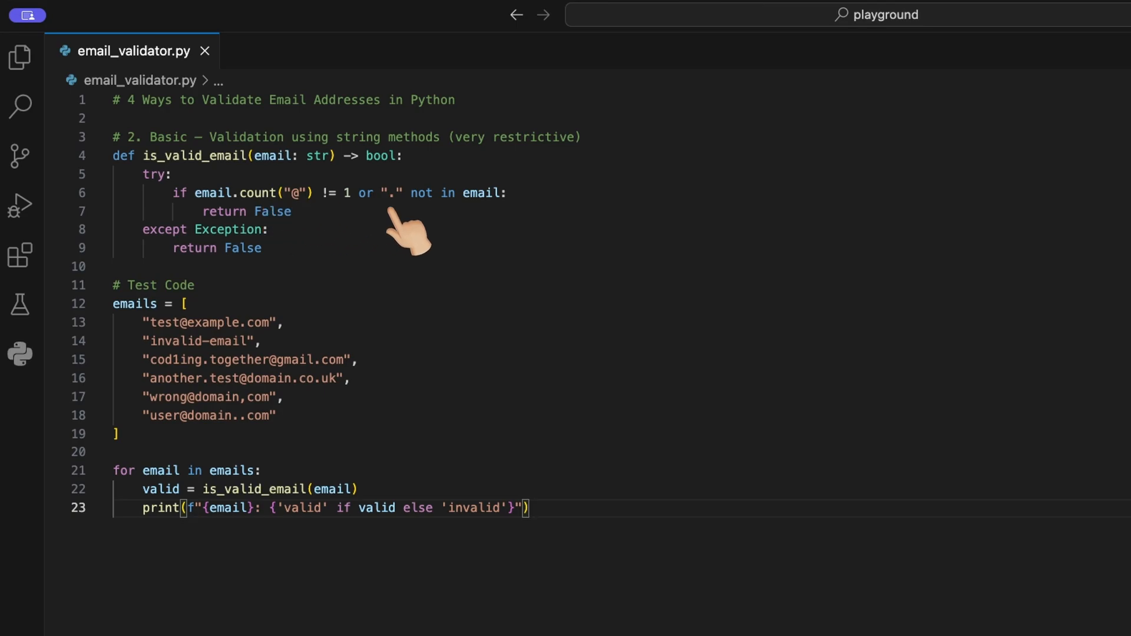
pyautogui.moveTo(480, 215)
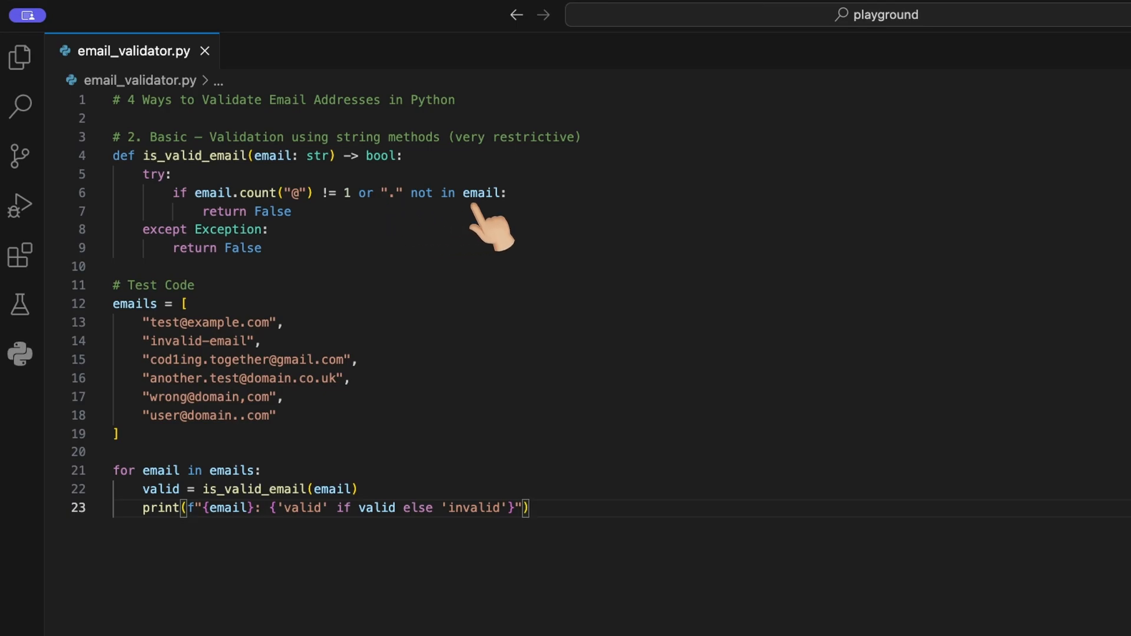
pyautogui.moveTo(310, 218)
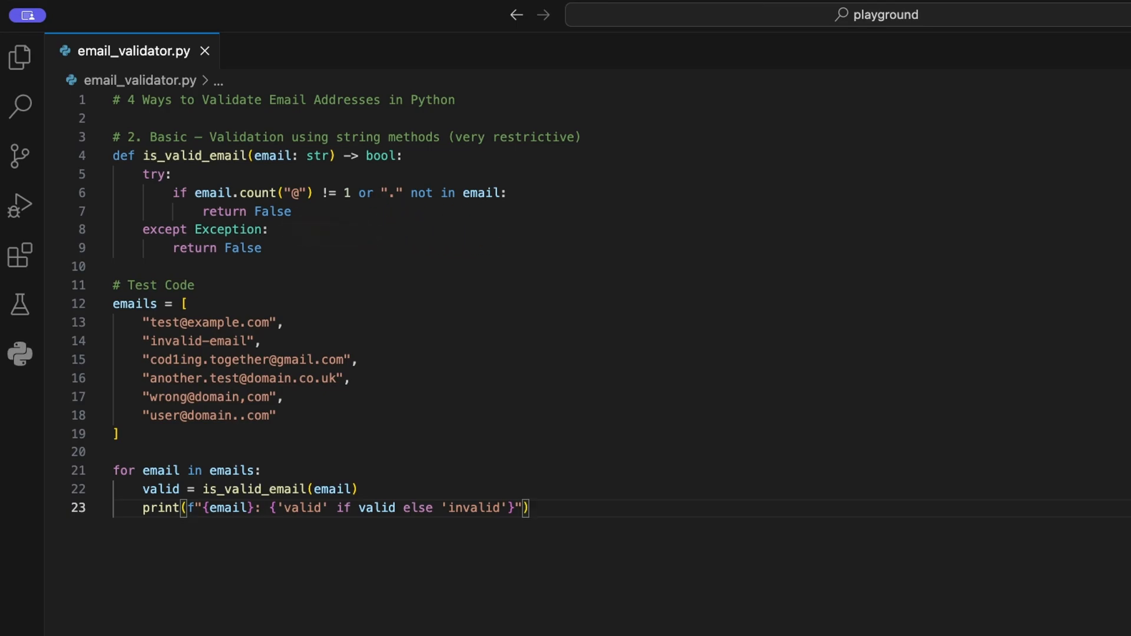
pyautogui.write('at_index = email.index("@")')
pyautogui.write('last_dot_index = email.rindex(".")')
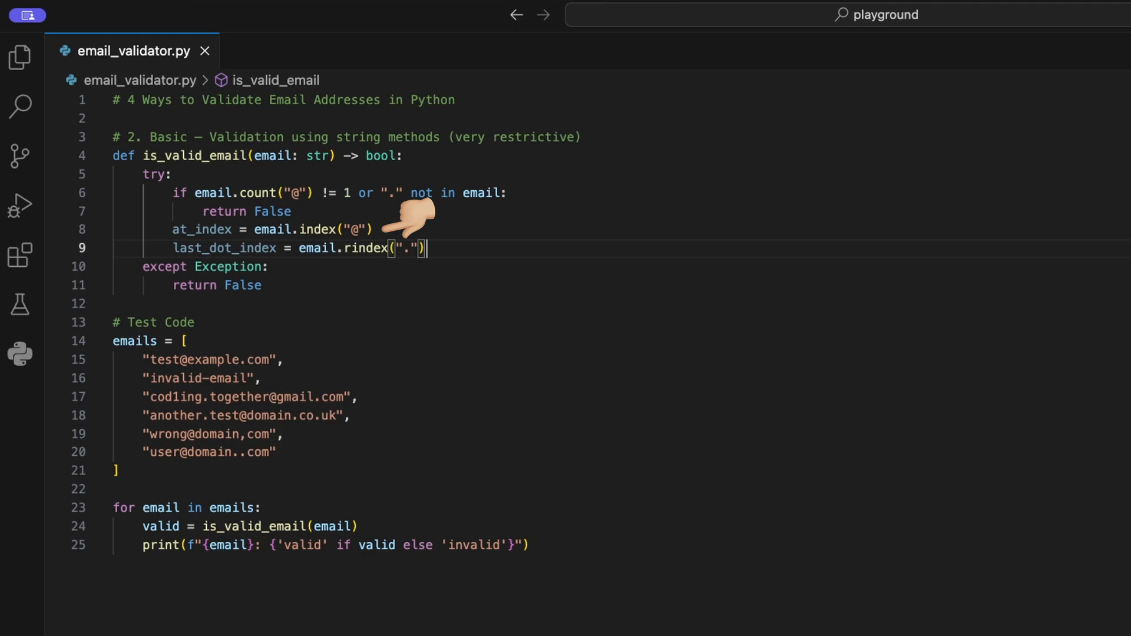
pyautogui.moveTo(439, 246)
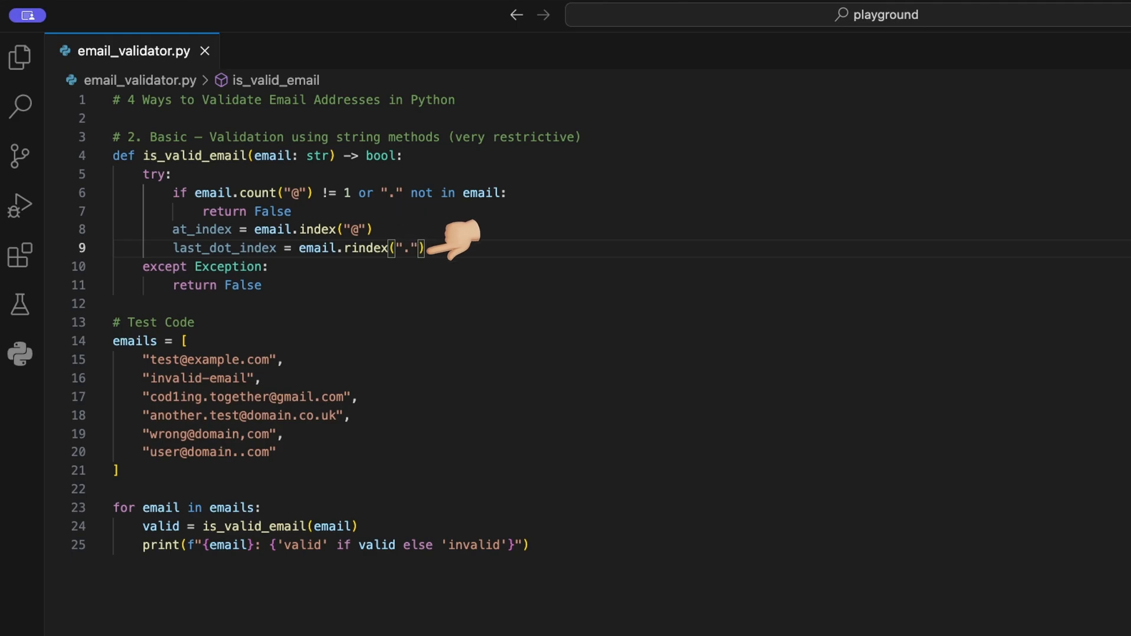
pyautogui.moveTo(345, 273)
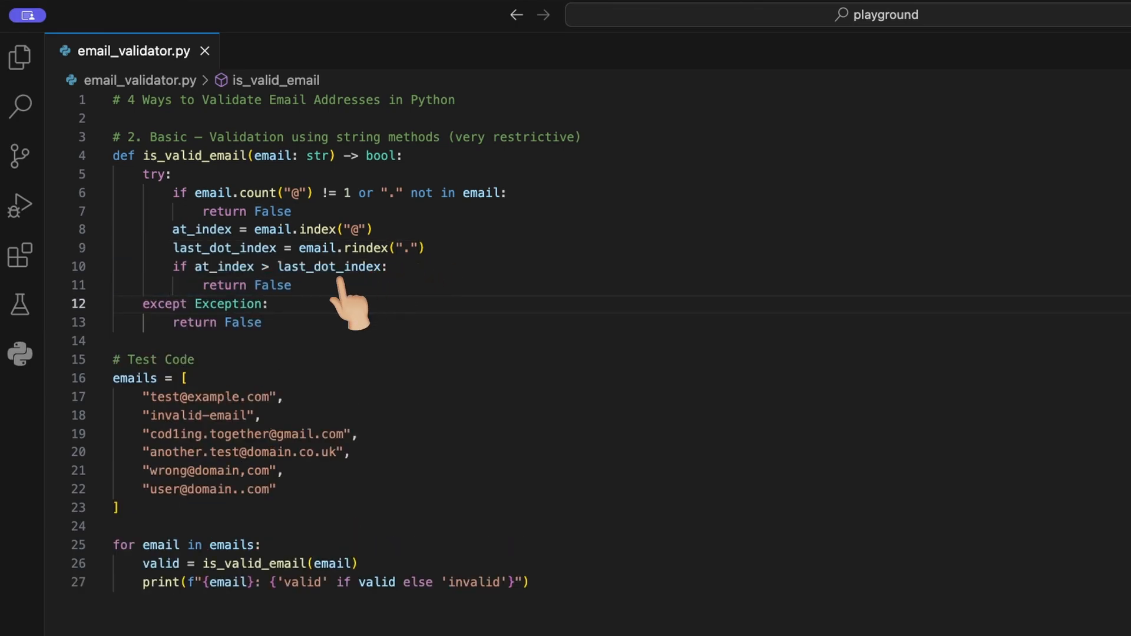
pyautogui.moveTo(228, 309)
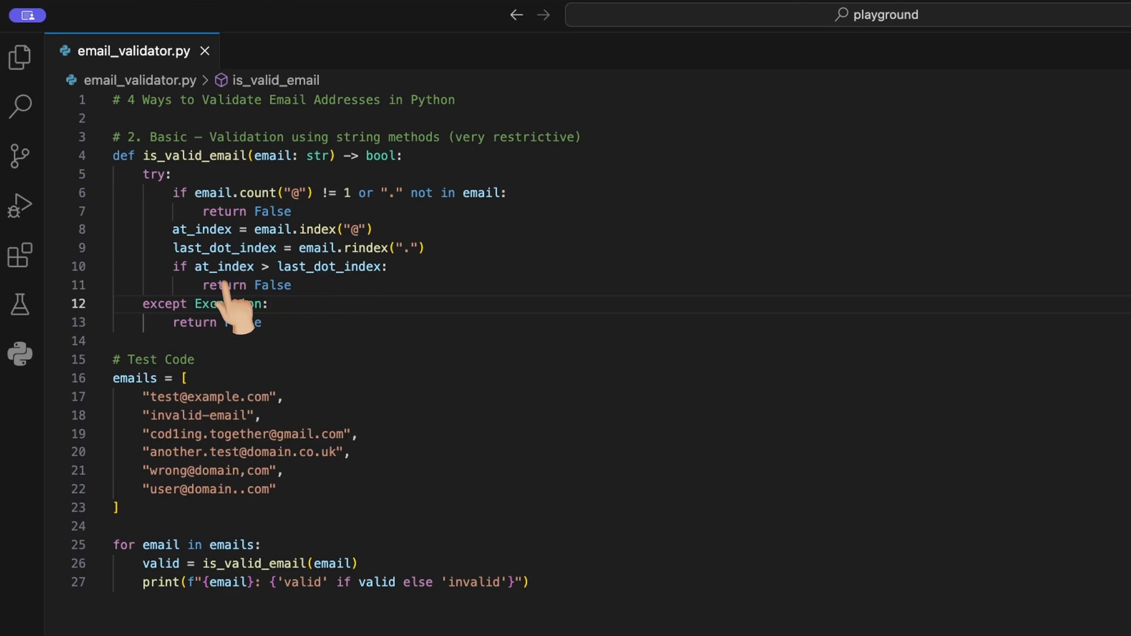
pyautogui.moveTo(262, 322)
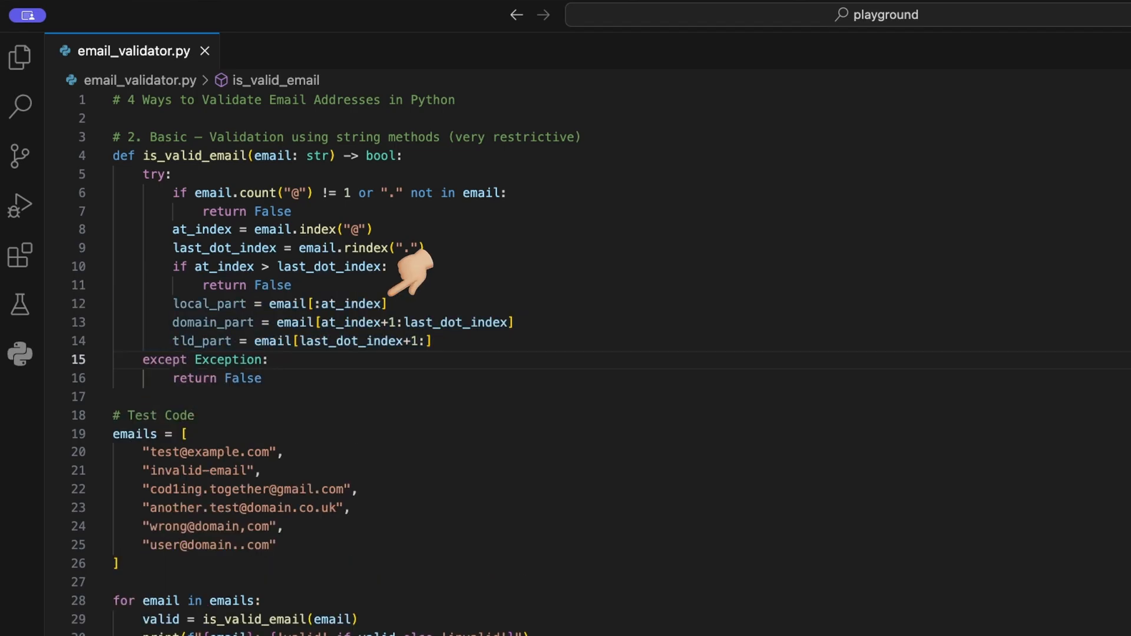
pyautogui.moveTo(264, 280)
pyautogui.write('if not local_part or not domain_part or not tld_part:')
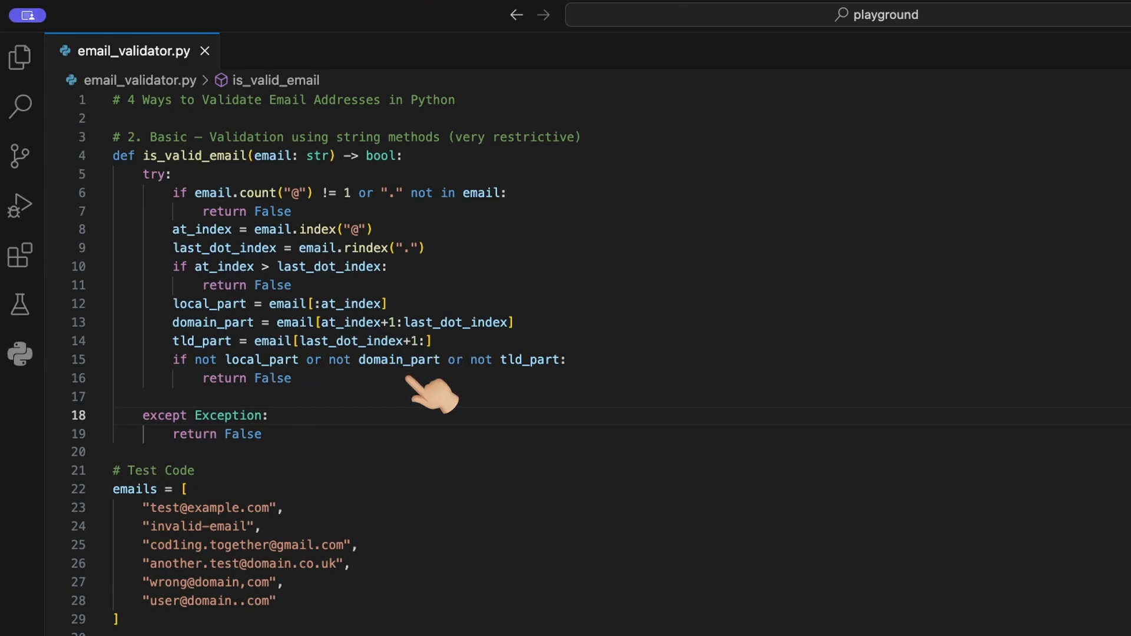
pyautogui.moveTo(323, 410)
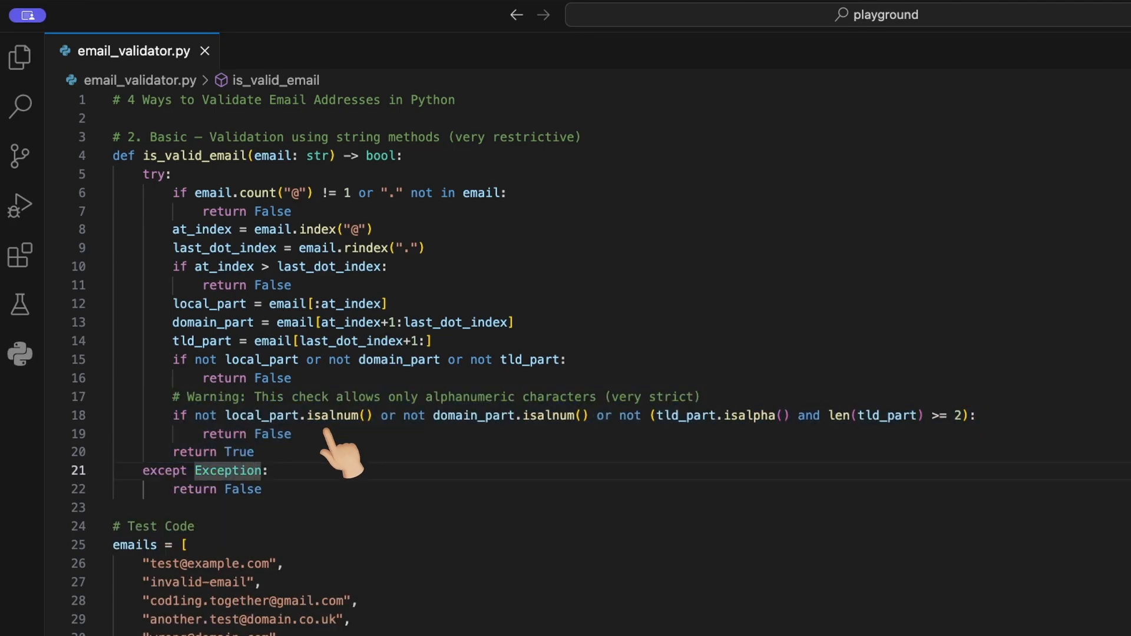
pyautogui.moveTo(593, 436)
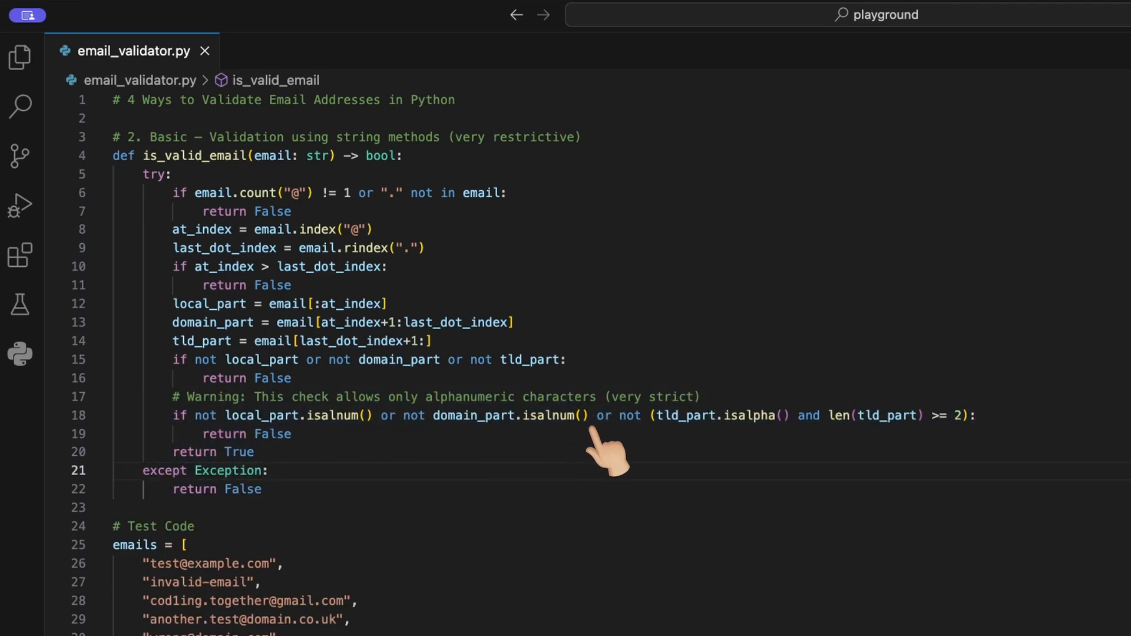
pyautogui.moveTo(764, 447)
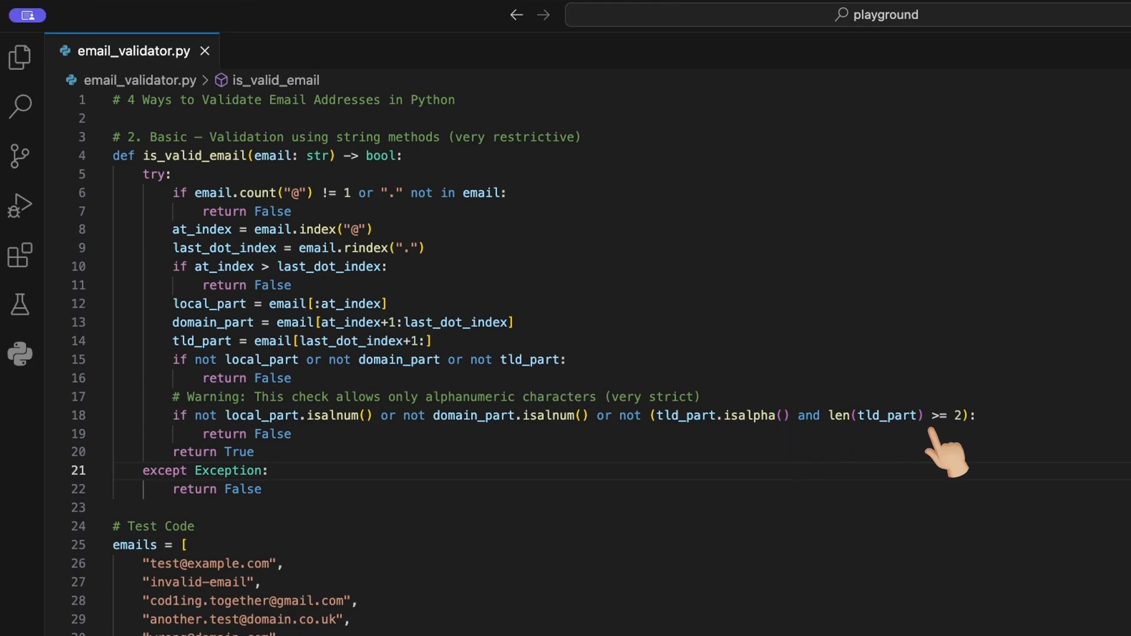
pyautogui.moveTo(303, 433)
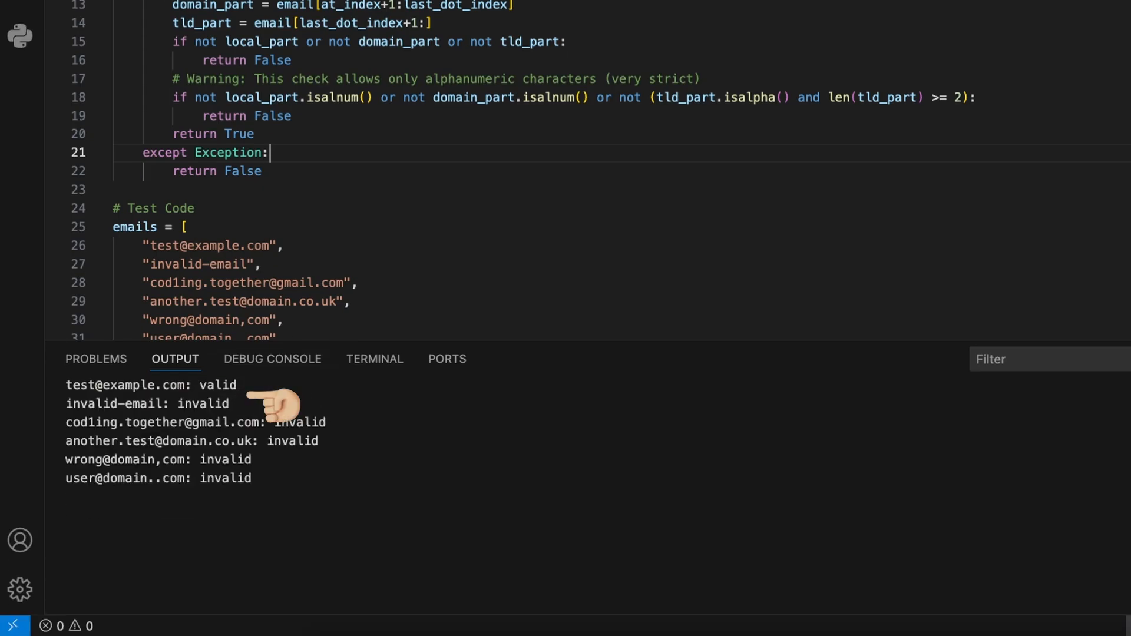
pyautogui.moveTo(349, 430)
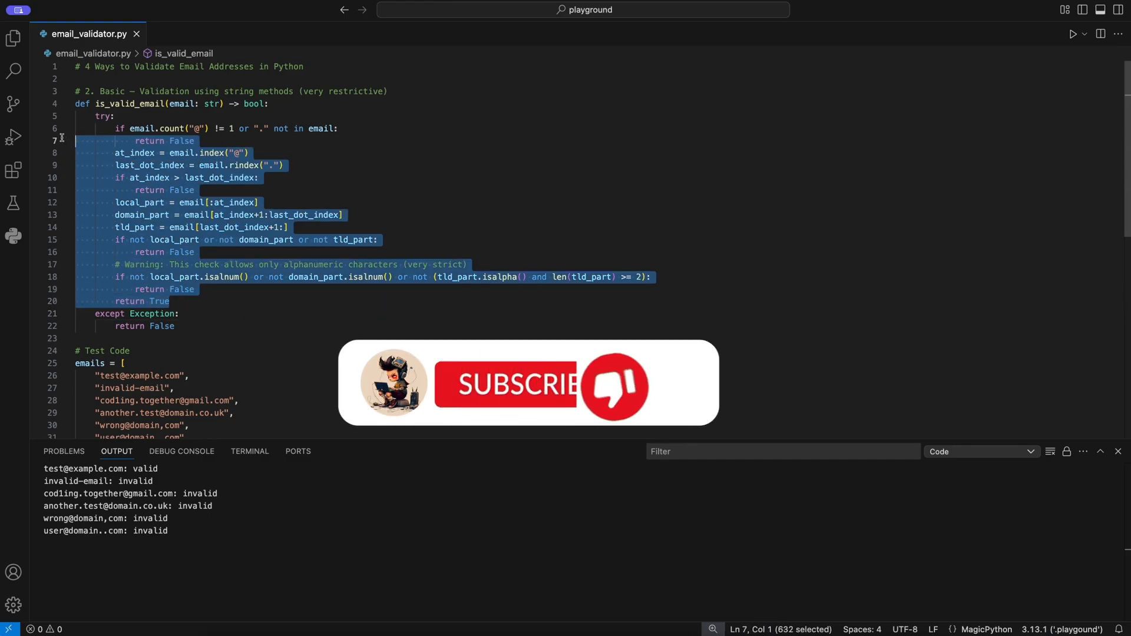
# - Delete the selected body lines of the try block
pyautogui.press('Delete')
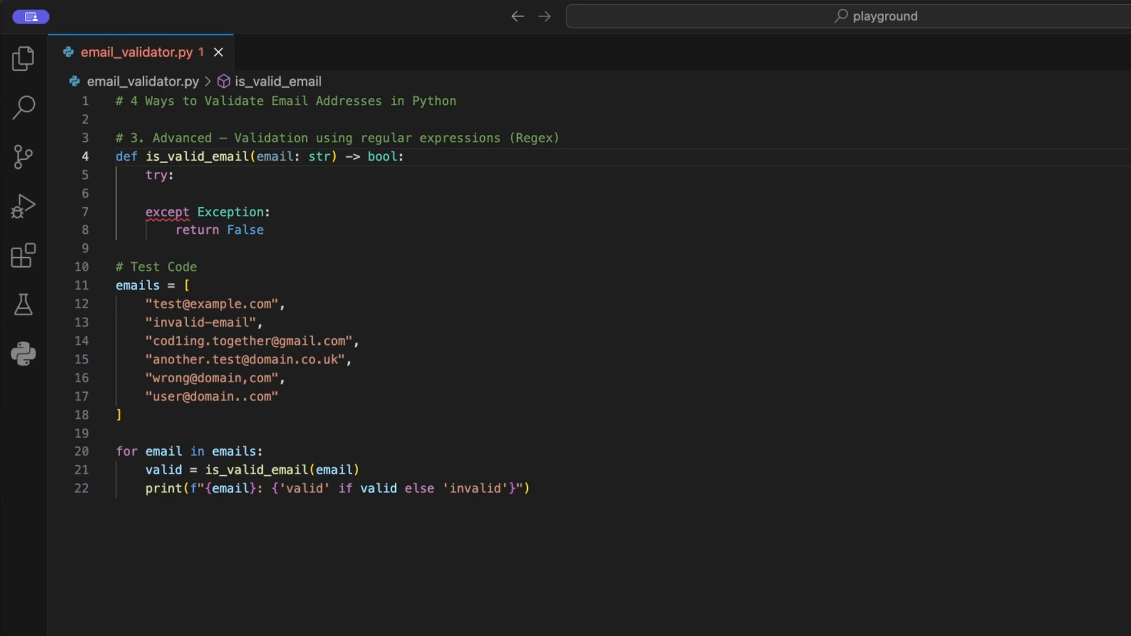
# - Insert a new line in the editor for the regex version's code
pyautogui.press('Enter')
pyautogui.write('email_regex = re.compile(r"^[a-zA-Z0-9_.+-]+@[a-zA-Z0-9-]+\\.[a-zA-Z0-9-.]+$")')
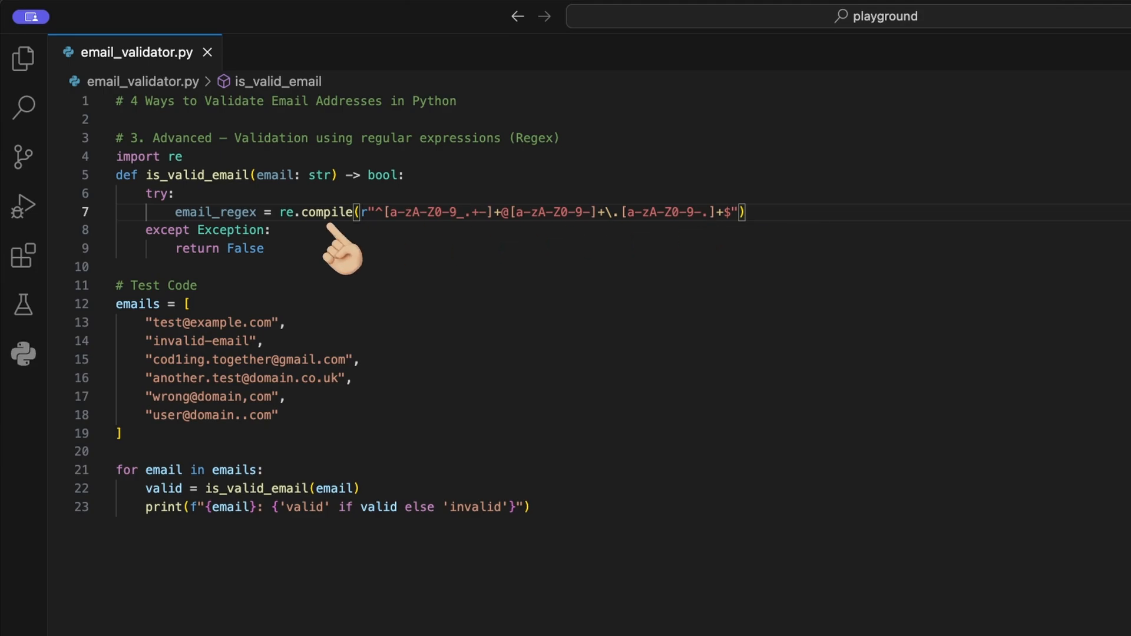
pyautogui.moveTo(294, 228)
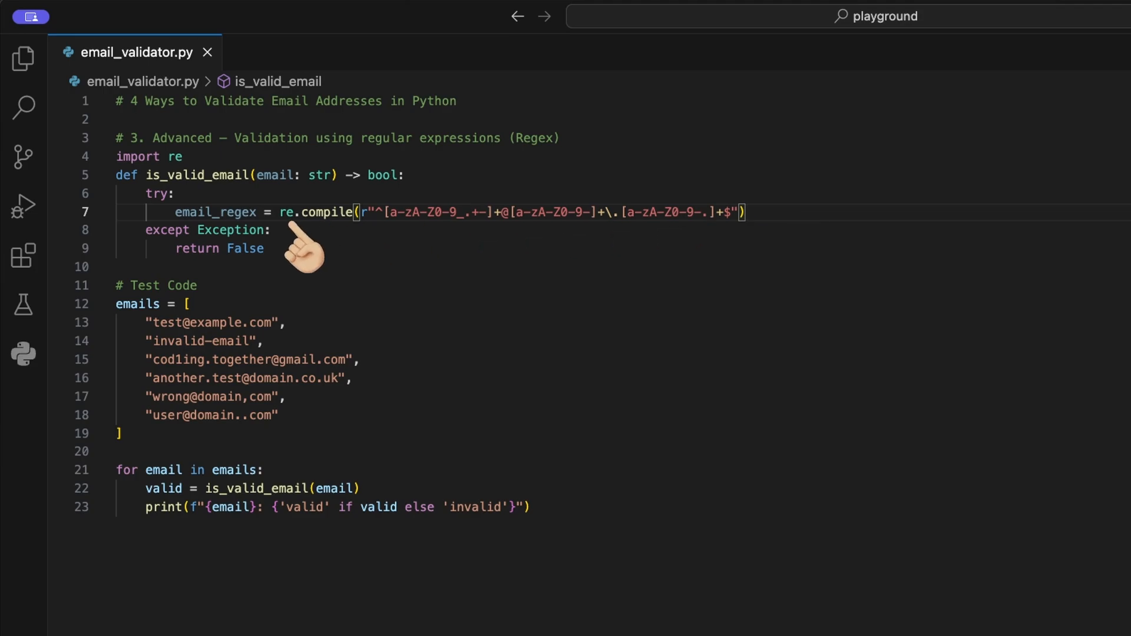
pyautogui.moveTo(555, 230)
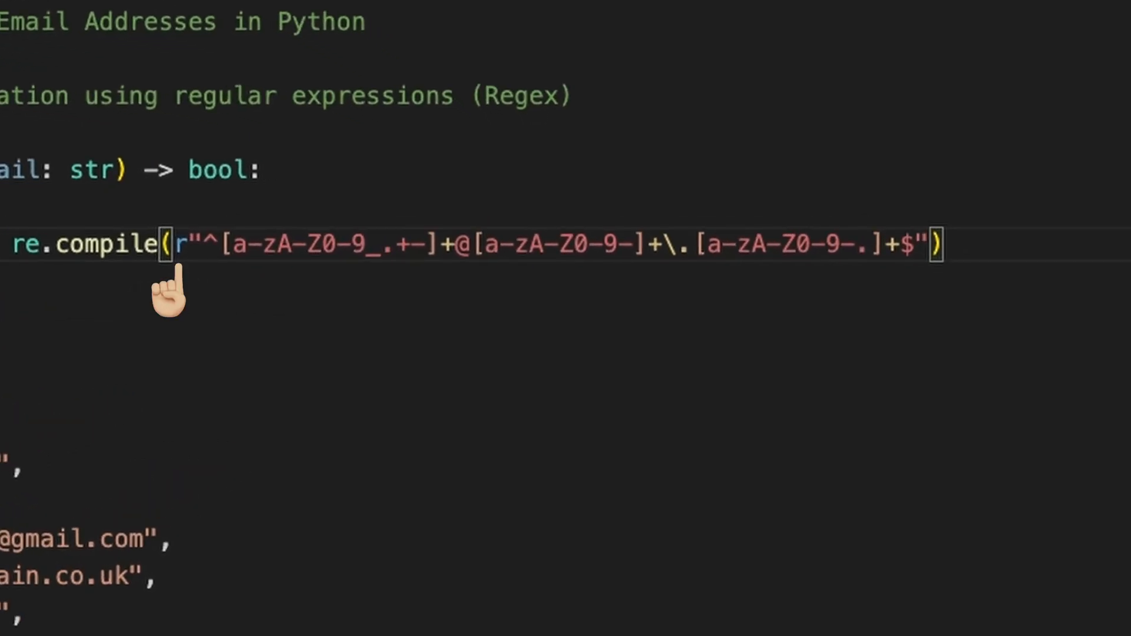
pyautogui.moveTo(182, 303)
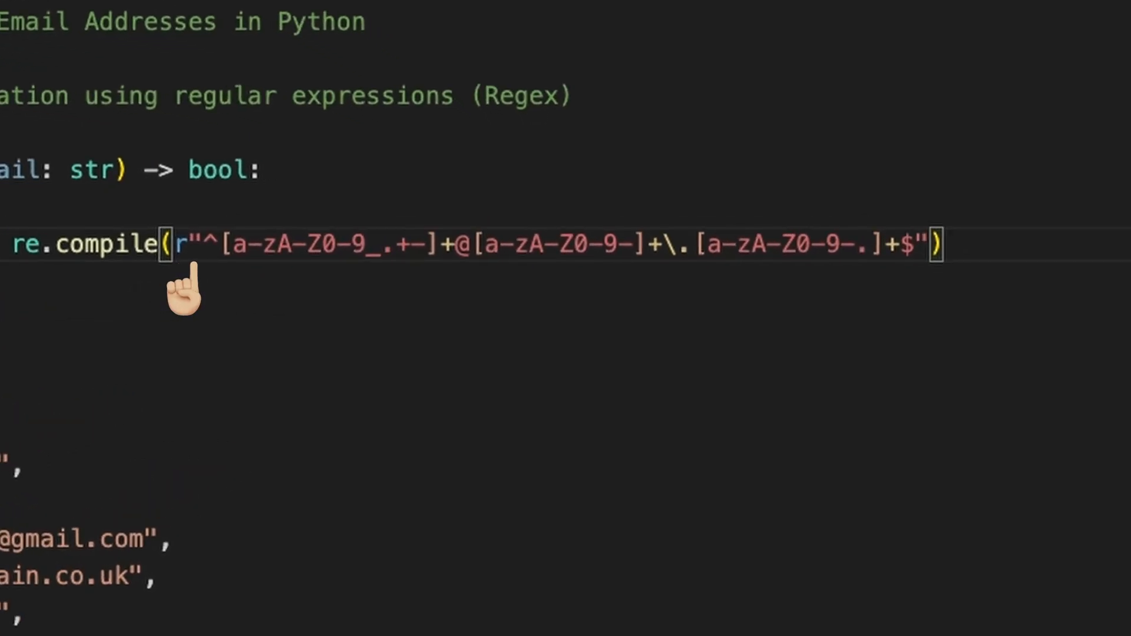
pyautogui.moveTo(200, 293)
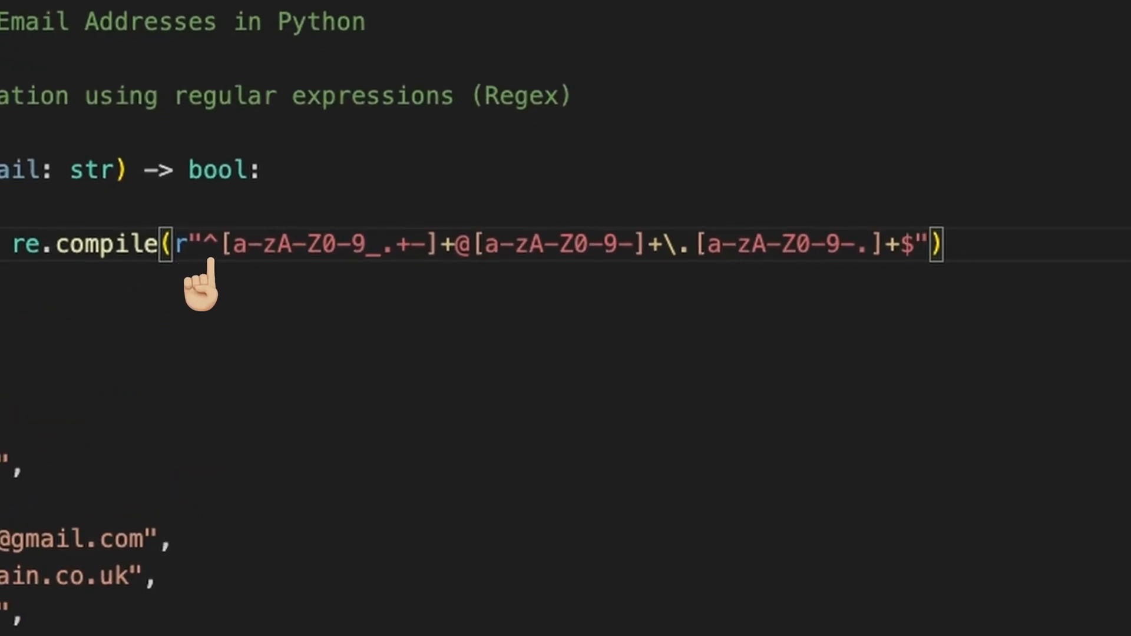
pyautogui.moveTo(321, 294)
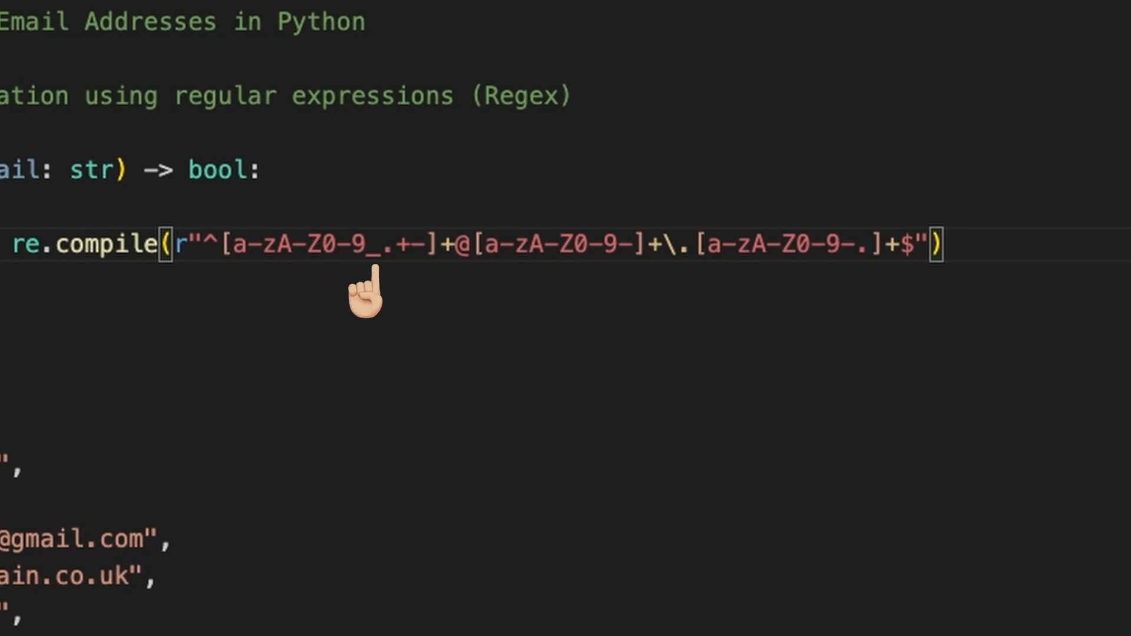
pyautogui.moveTo(415, 281)
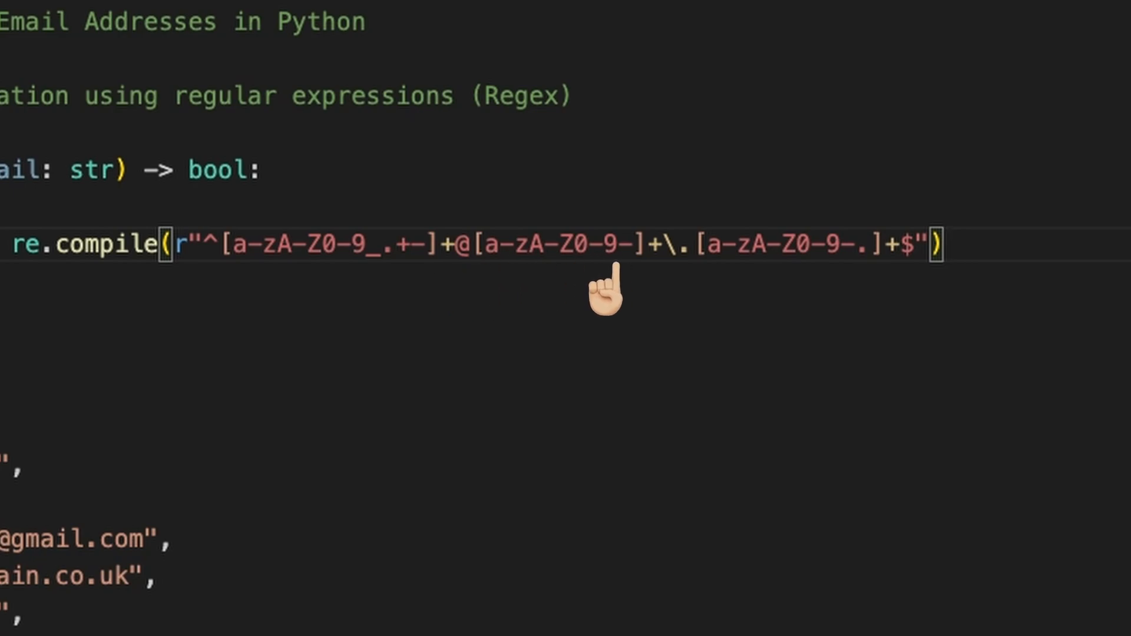
pyautogui.moveTo(664, 306)
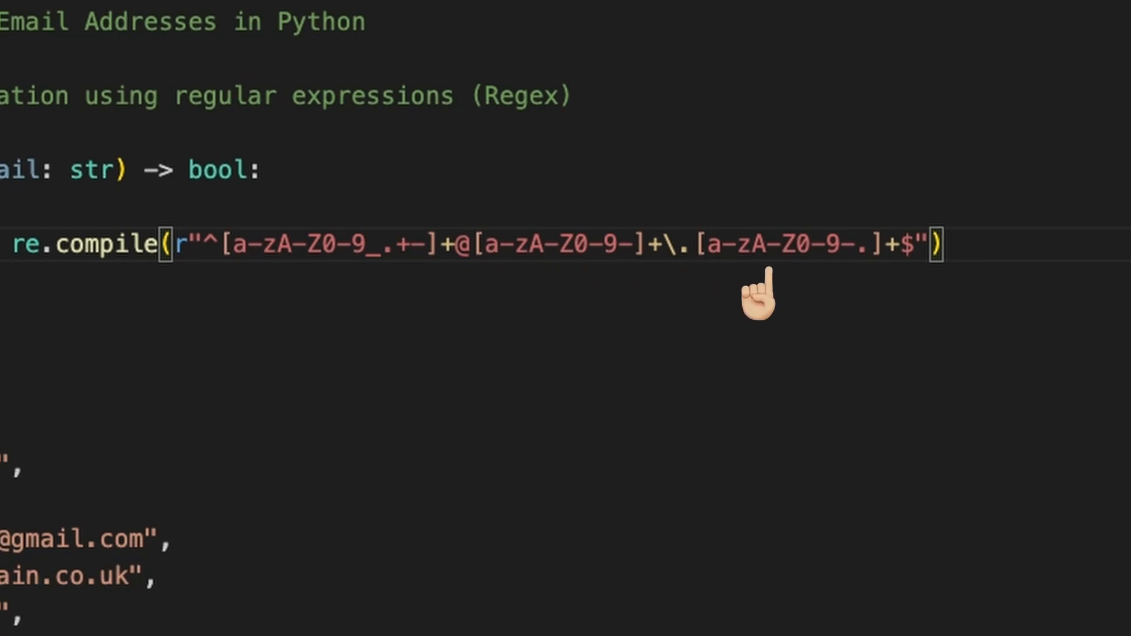
pyautogui.moveTo(703, 304)
pyautogui.write('return bool(email_regex.match(email))')
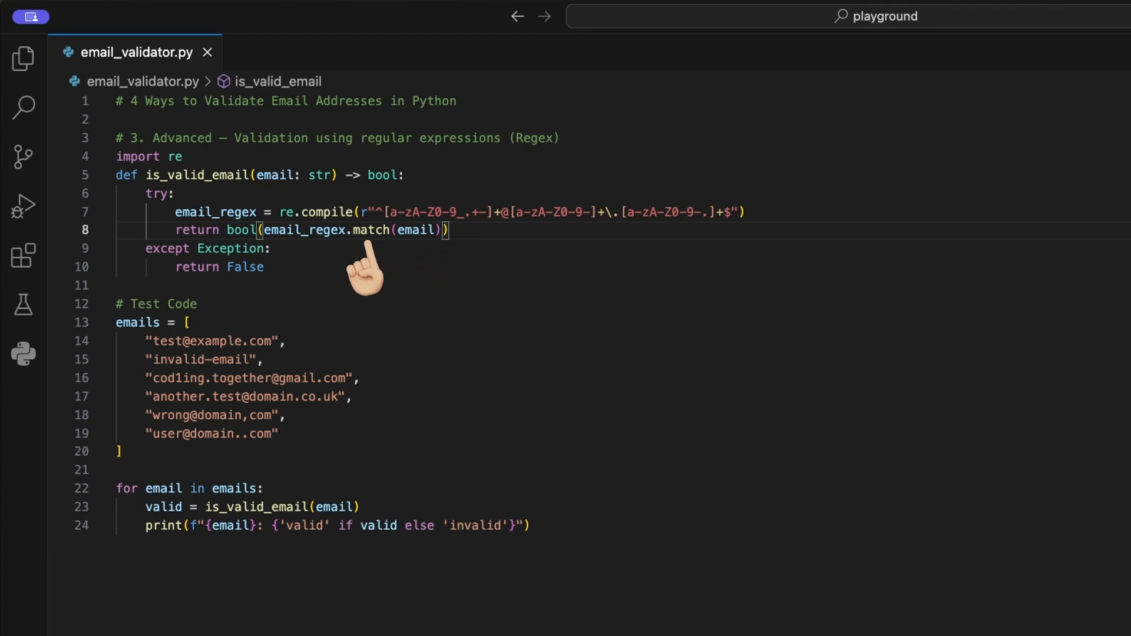
pyautogui.moveTo(232, 274)
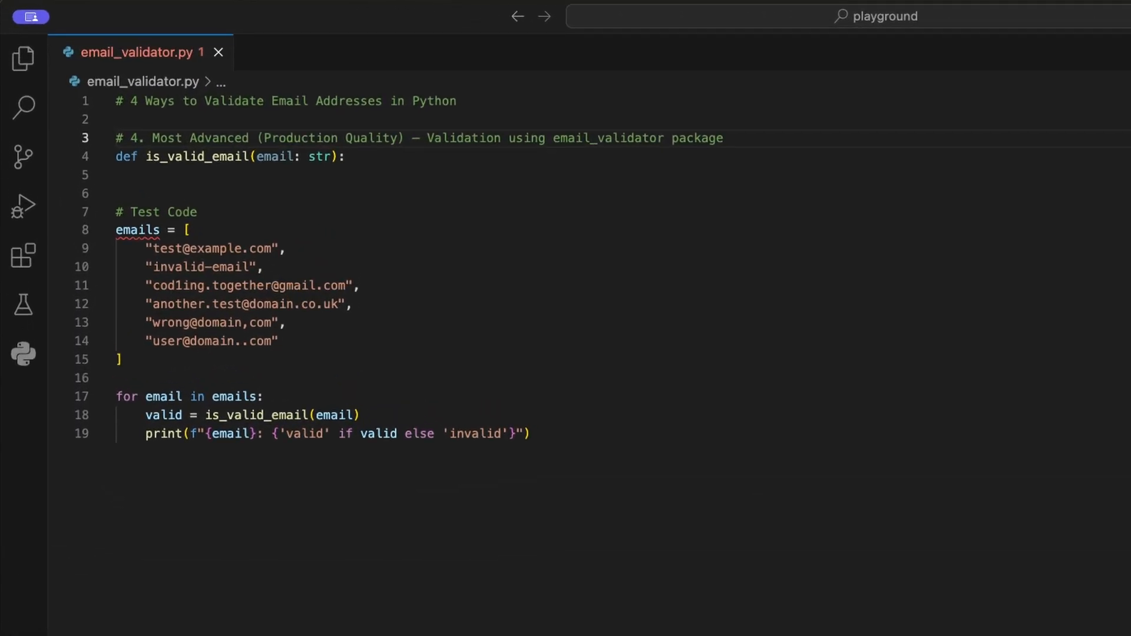
# - Select a word in the regex code to begin replacing it with method 4
pyautogui.doubleClick(433, 101)
pyautogui.write('from email_validator import validate_email, EmailNotValidError')
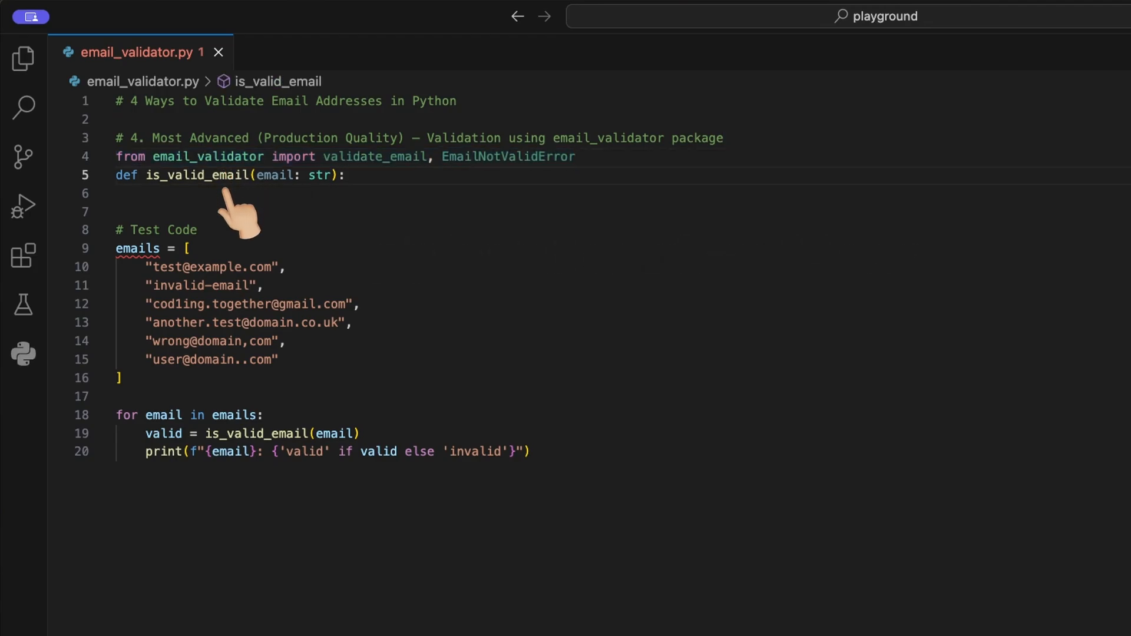
# - Add return_details=False and check_deliverability=True parameters and delete the unwanted try line
pyautogui.write(', return_details: bool = False, check_deliverability: bool = True')
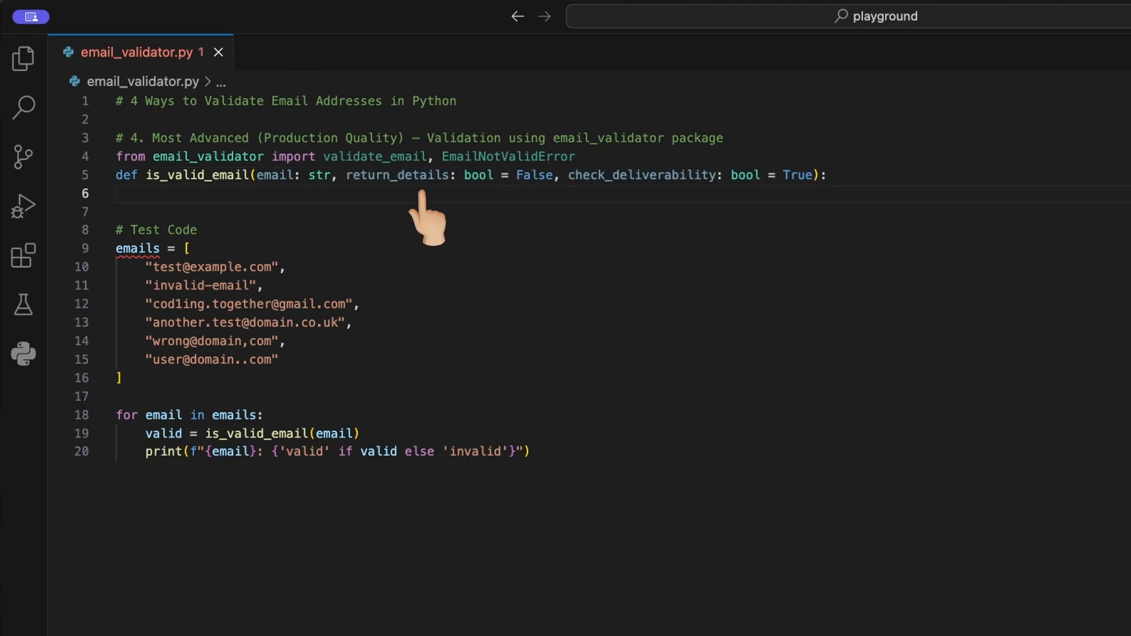
pyautogui.moveTo(537, 198)
pyautogui.write('try:')
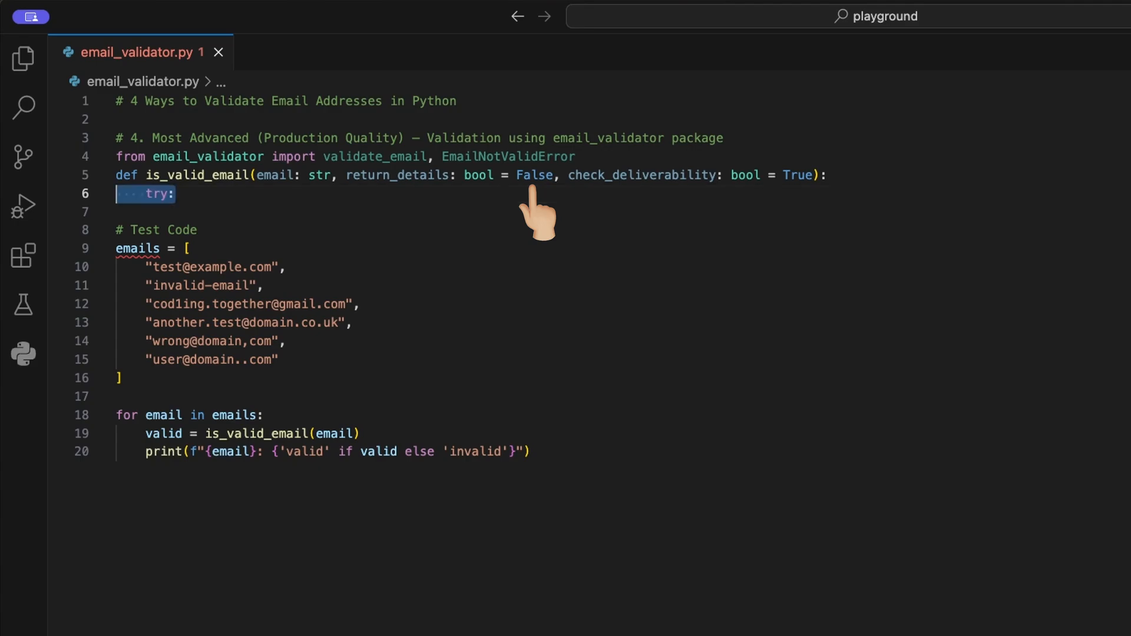
pyautogui.press('Delete')
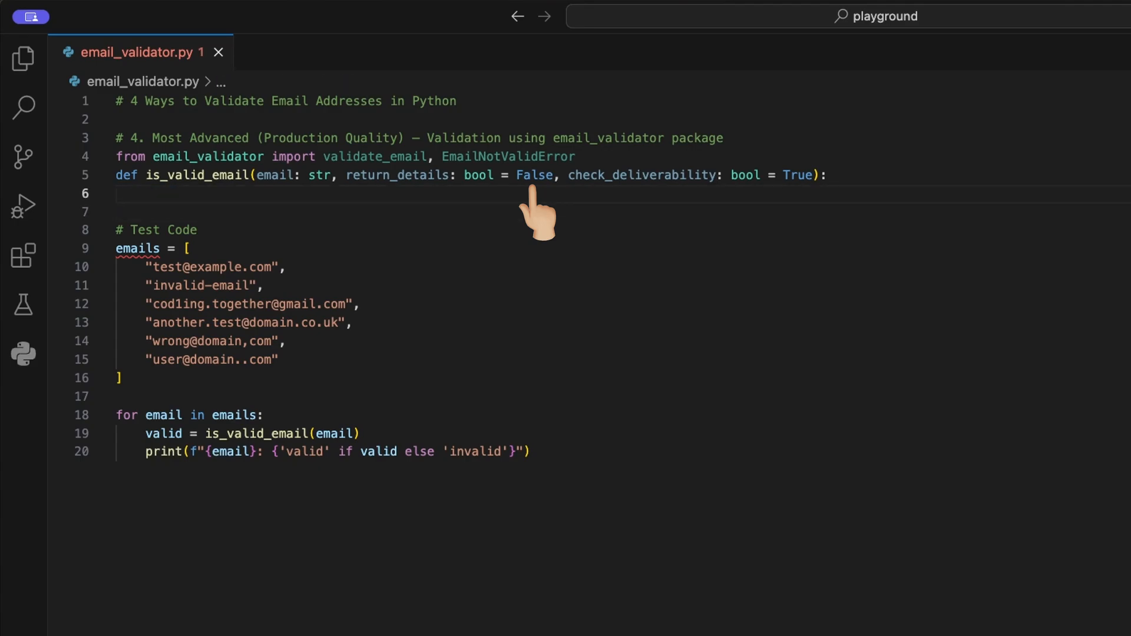
pyautogui.moveTo(687, 206)
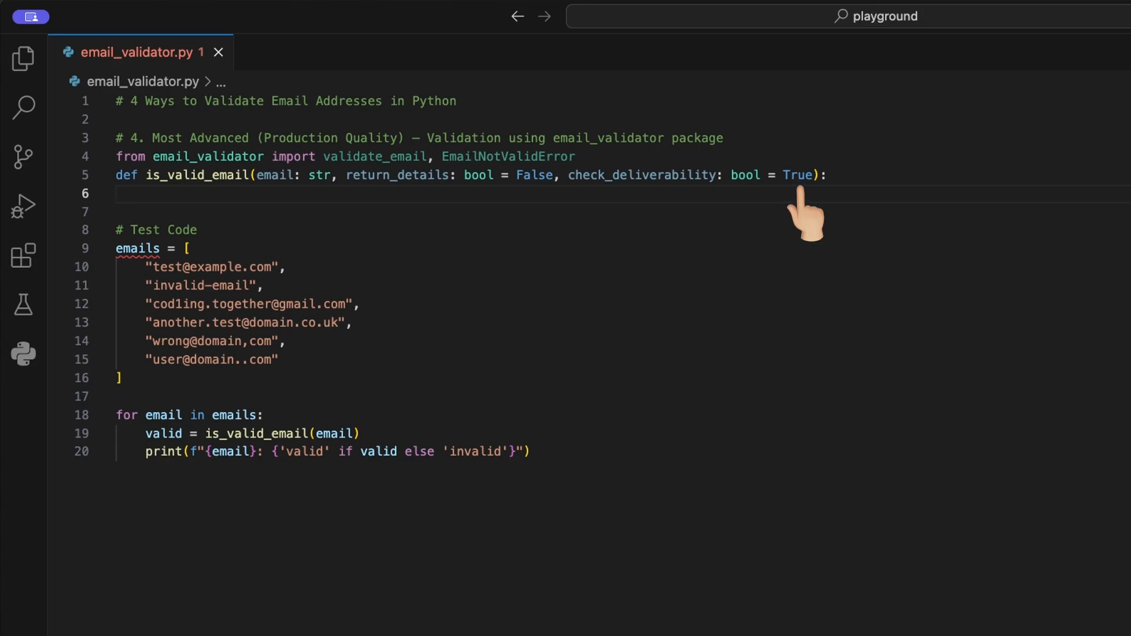
pyautogui.click(118, 193)
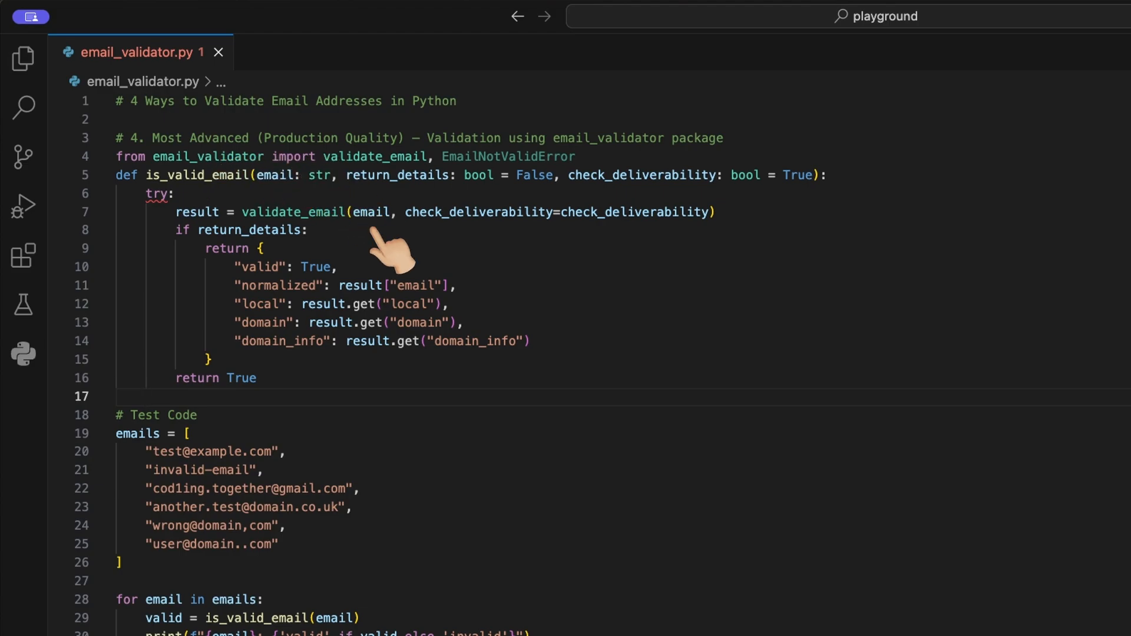
pyautogui.moveTo(595, 235)
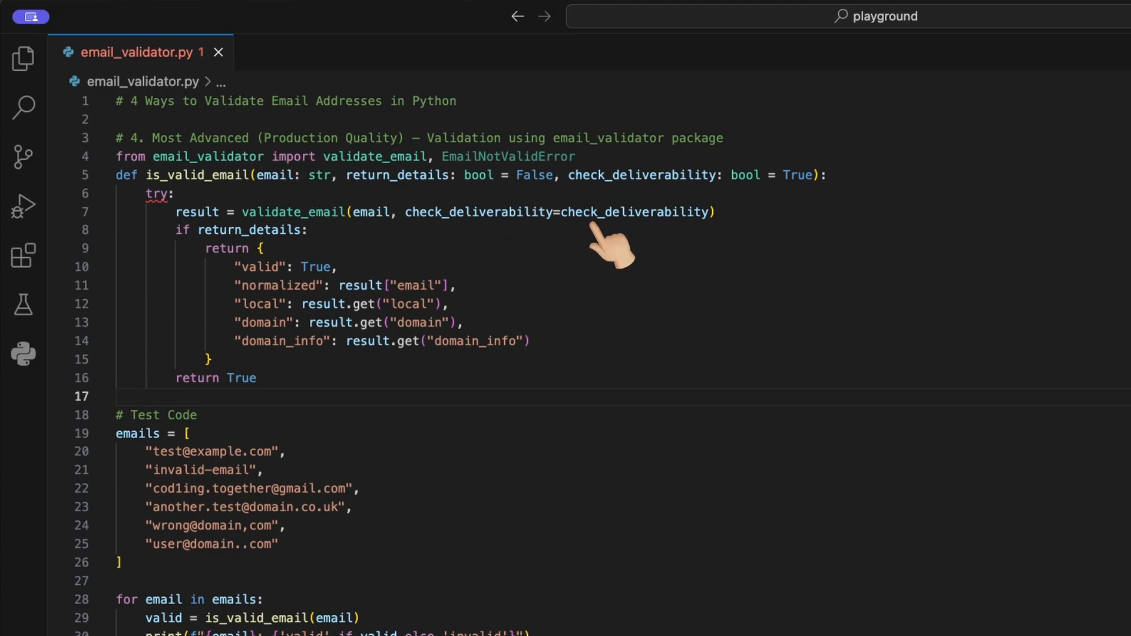
pyautogui.moveTo(248, 409)
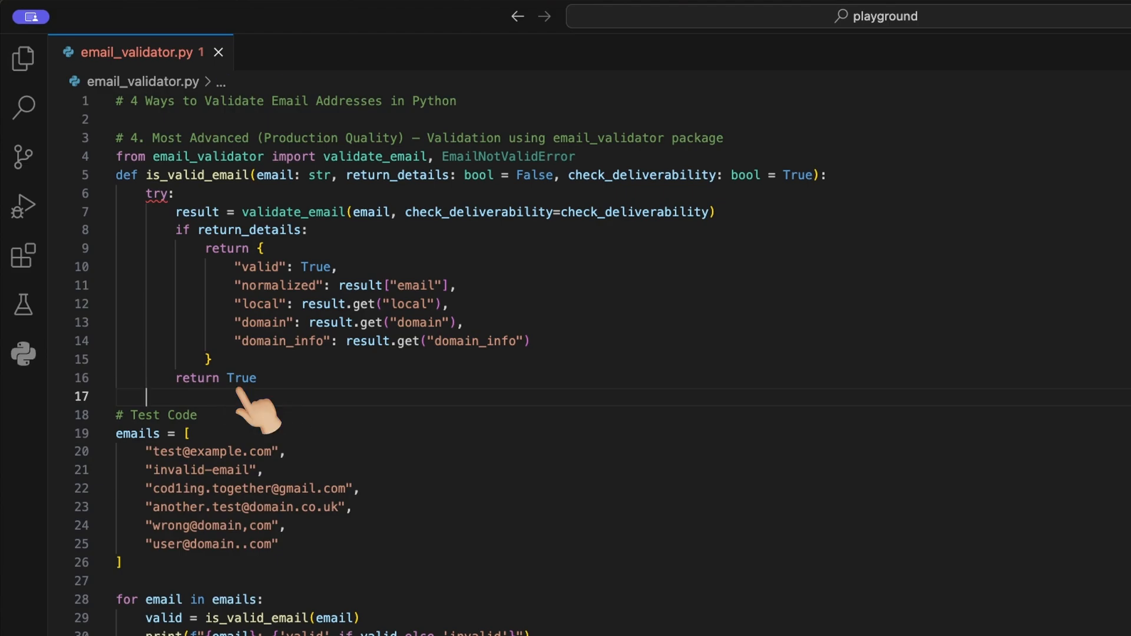
pyautogui.moveTo(339, 238)
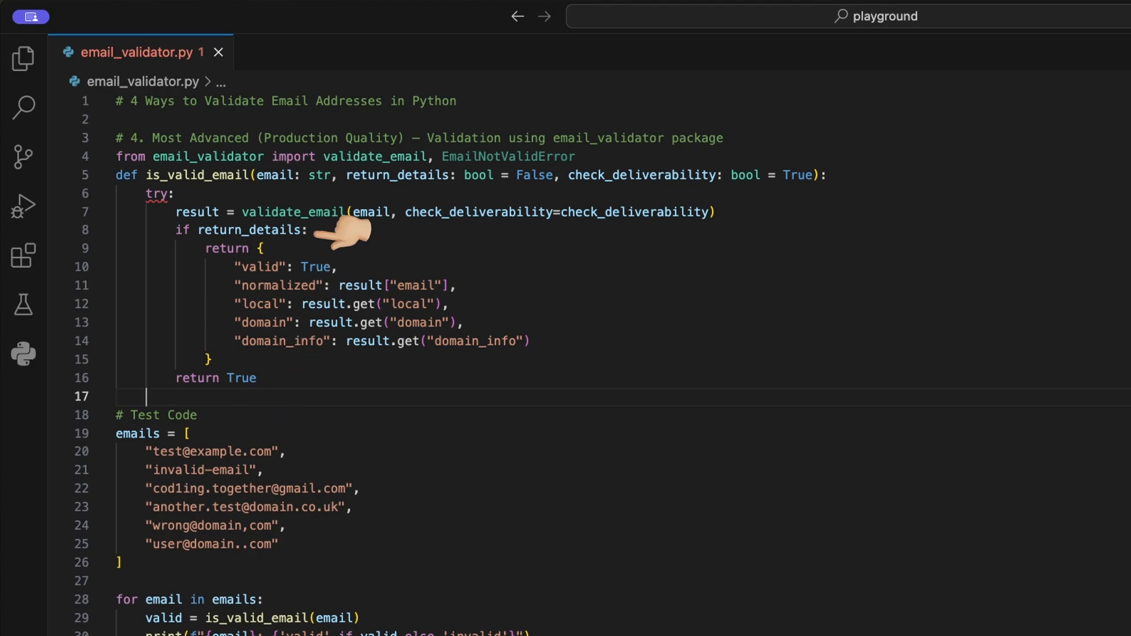
pyautogui.moveTo(217, 283)
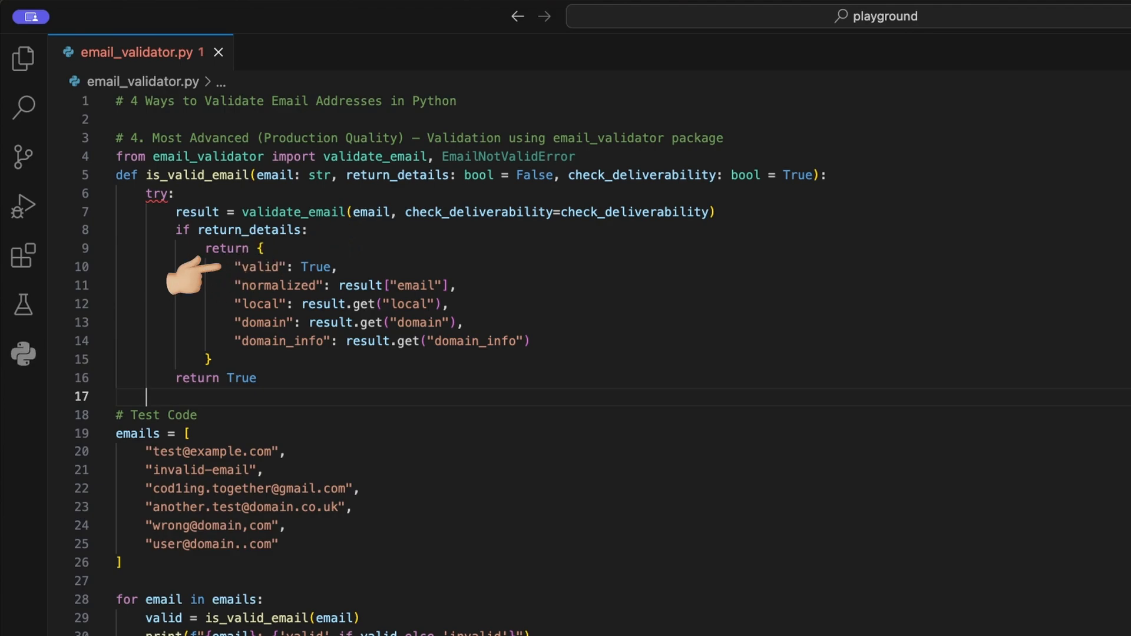
pyautogui.moveTo(218, 304)
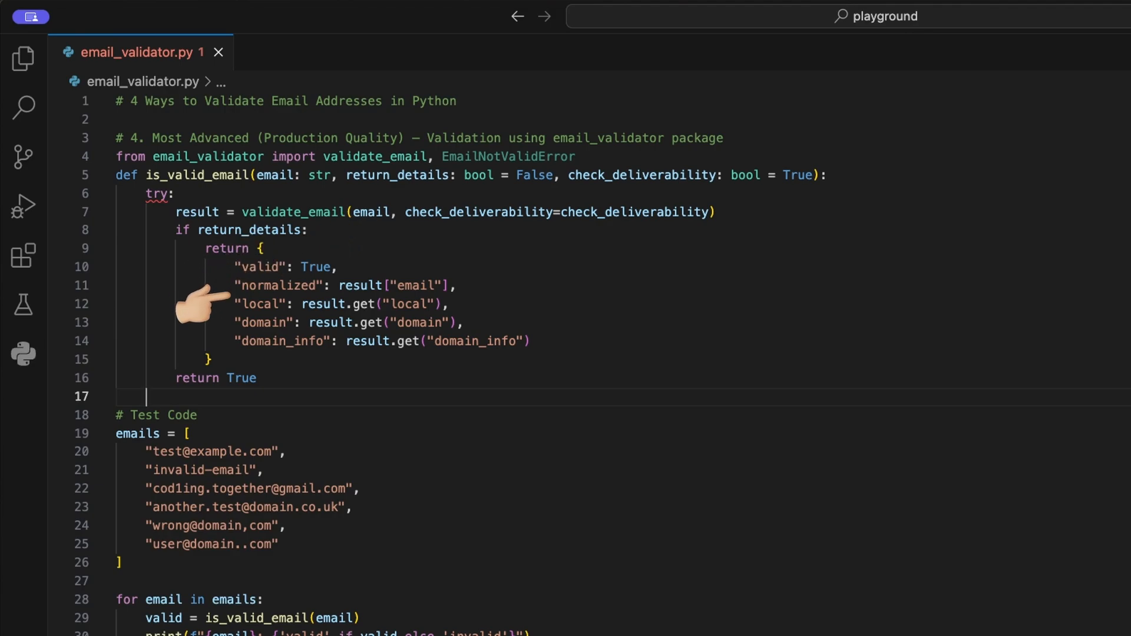
pyautogui.moveTo(207, 332)
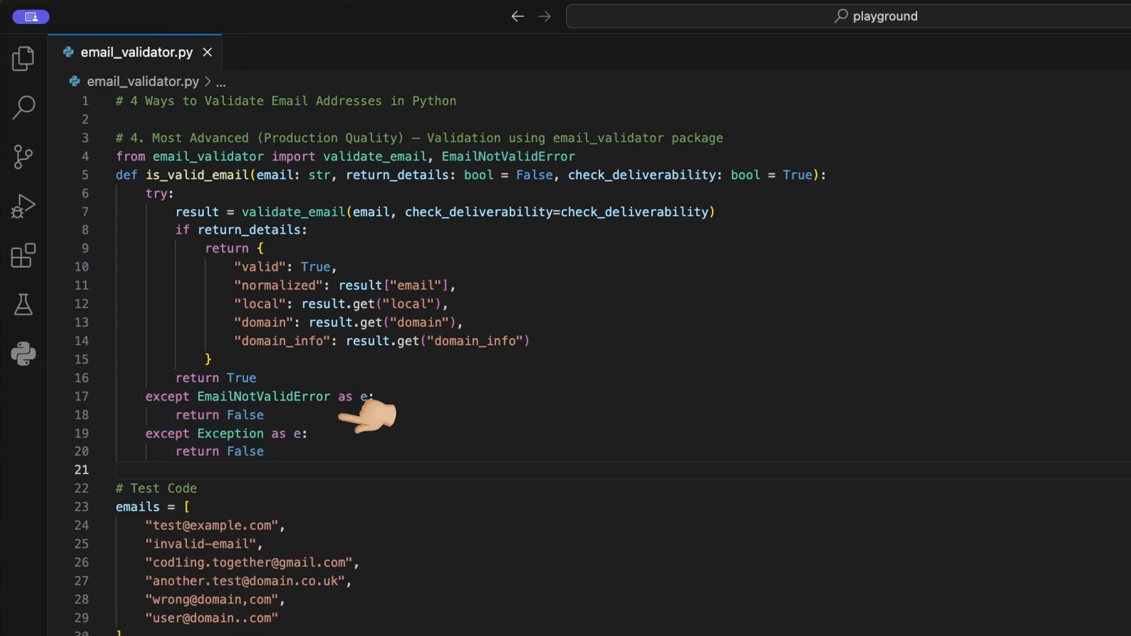
pyautogui.moveTo(227, 353)
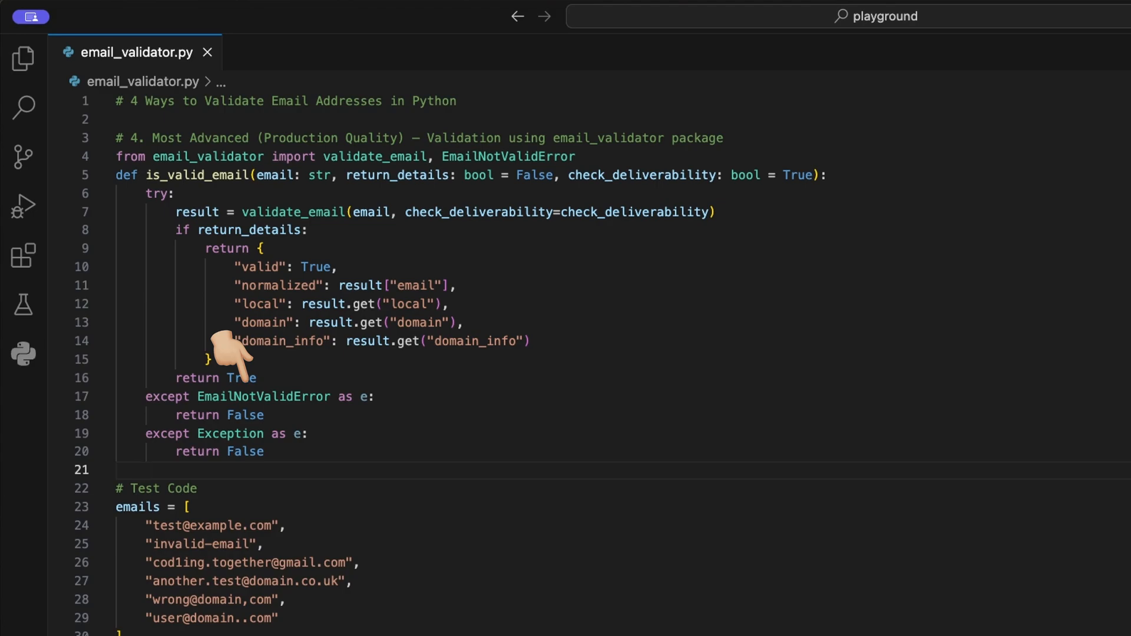
pyautogui.moveTo(236, 432)
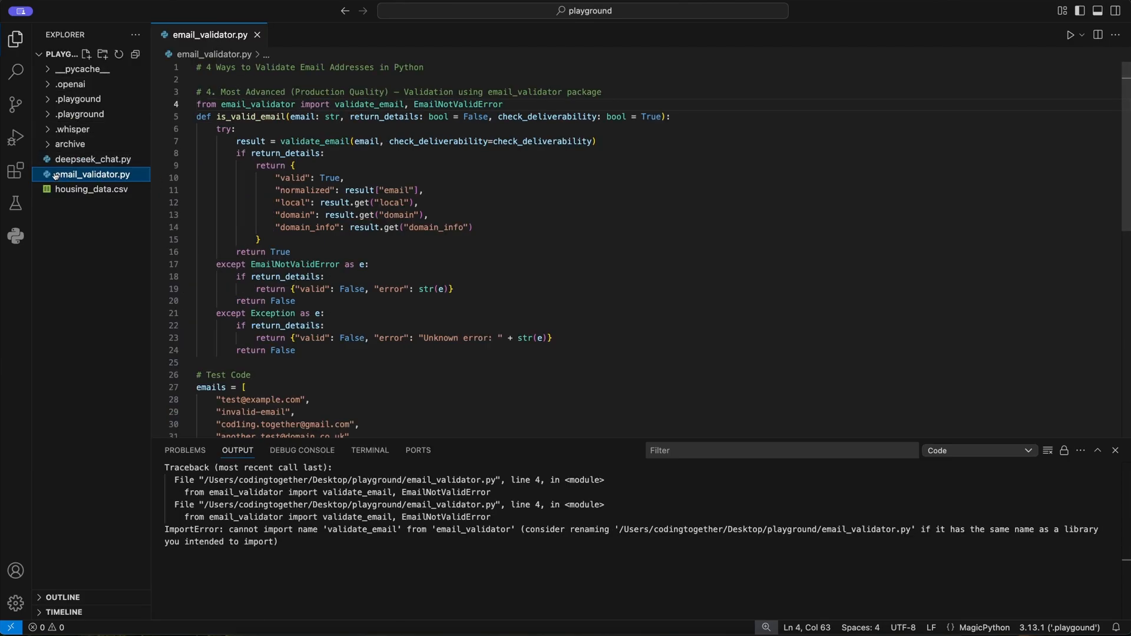
# - Bring up the context menu for email_validator.py in the Explorer
pyautogui.rightClick(88, 174)
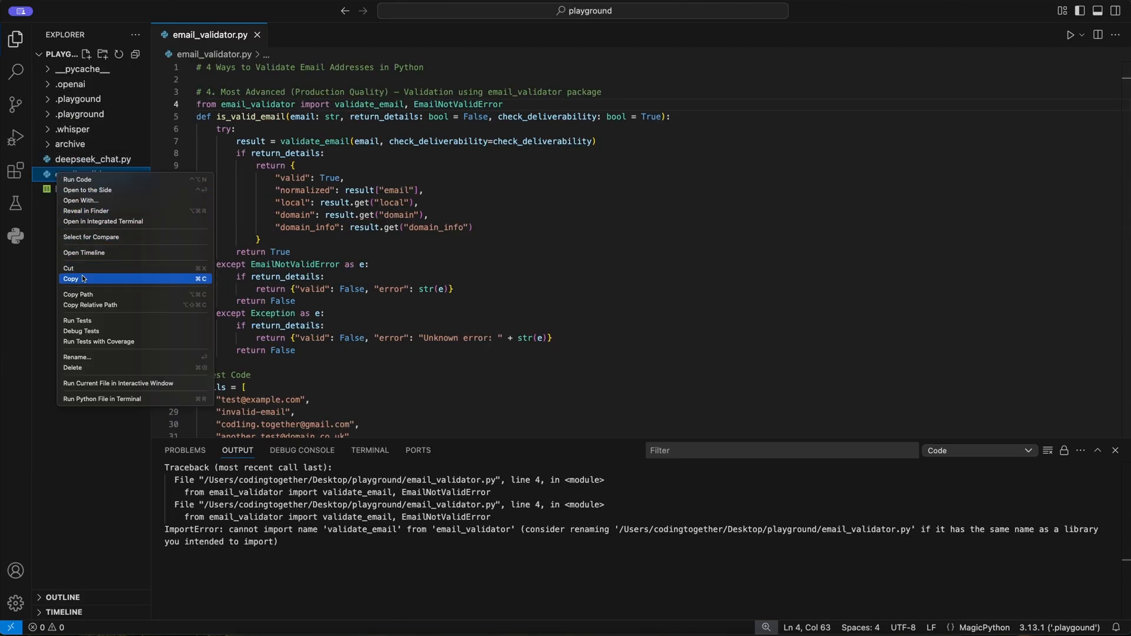
pyautogui.moveTo(89, 348)
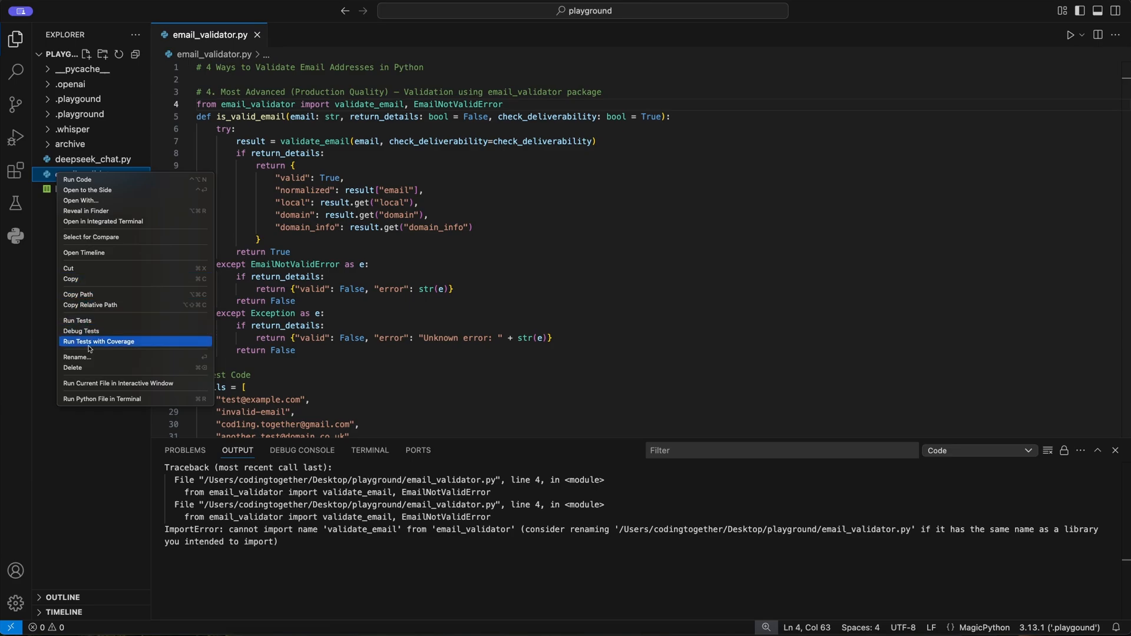